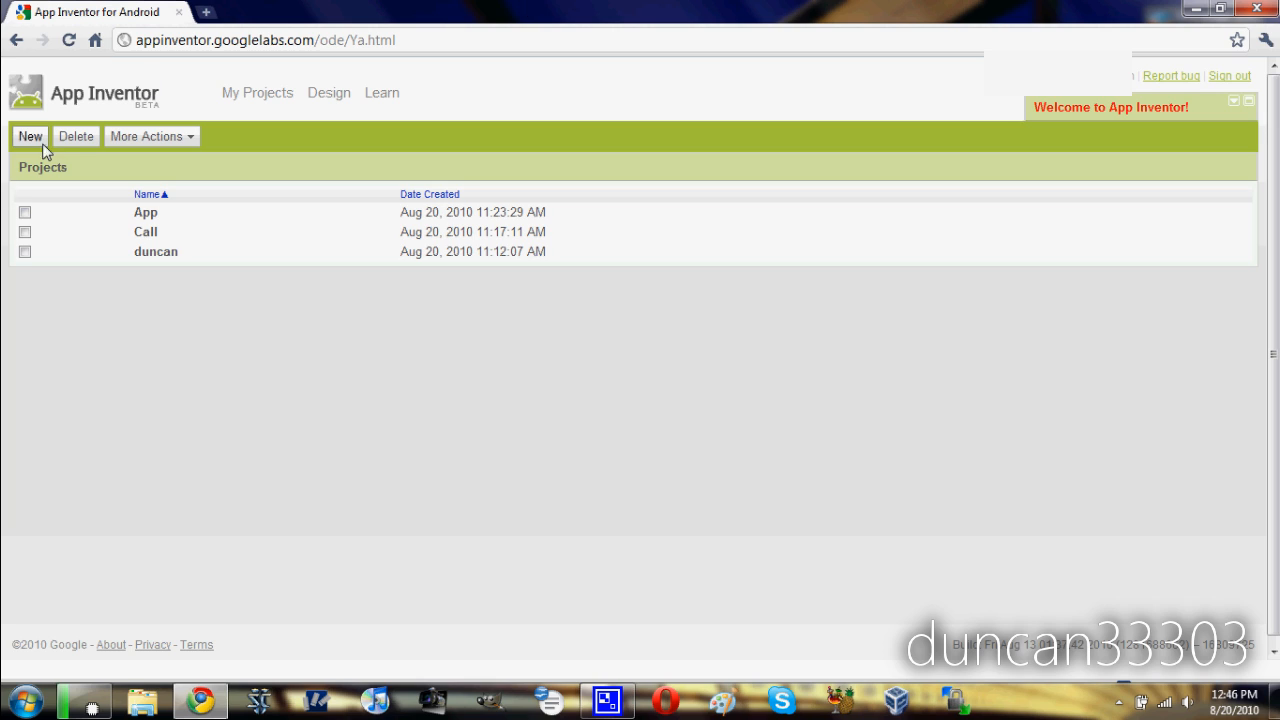
Create a new App Inventor project named Project with an empty Screen1
left_click(29, 136)
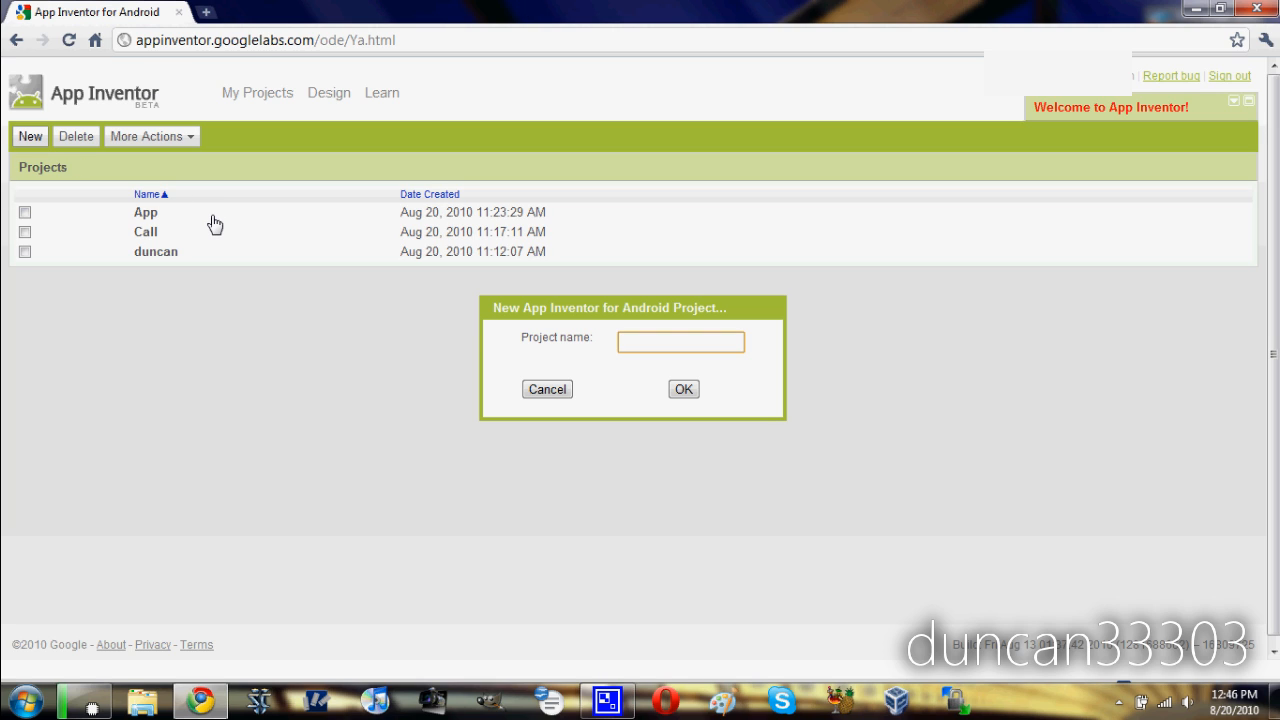
type("Proc")
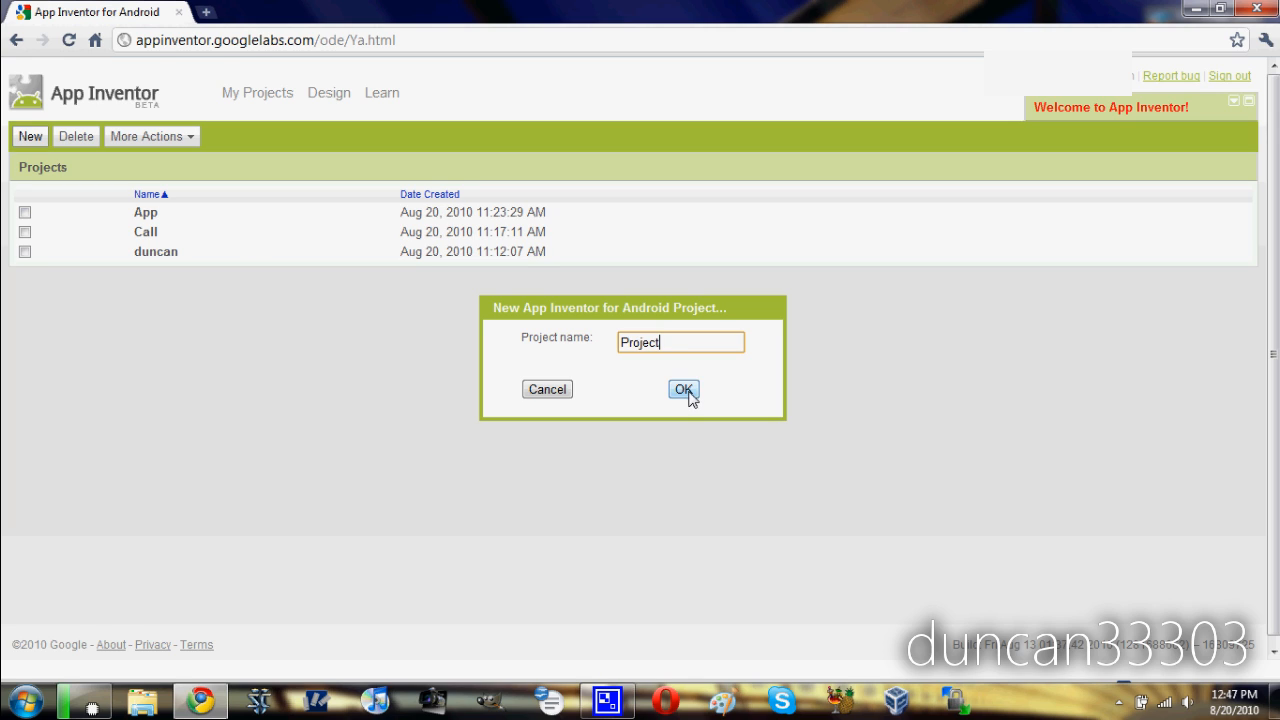
left_click(683, 389)
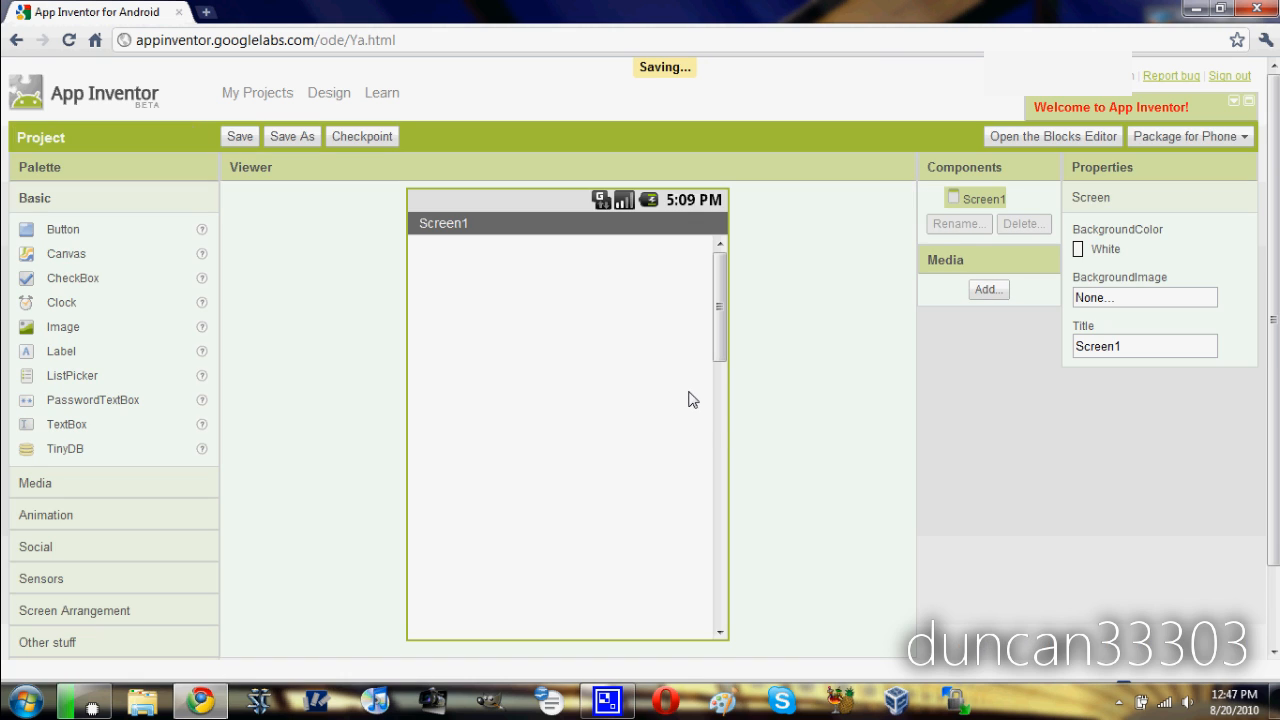
mouse_move(897, 381)
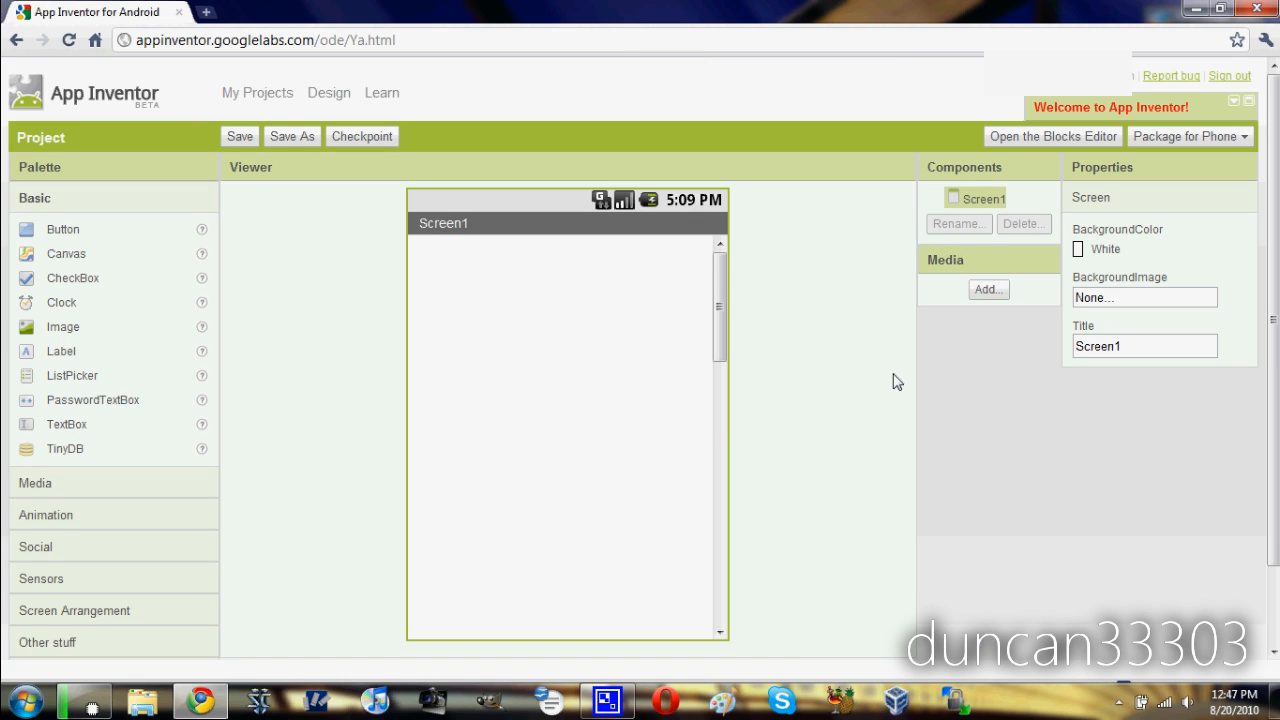
mouse_move(875, 383)
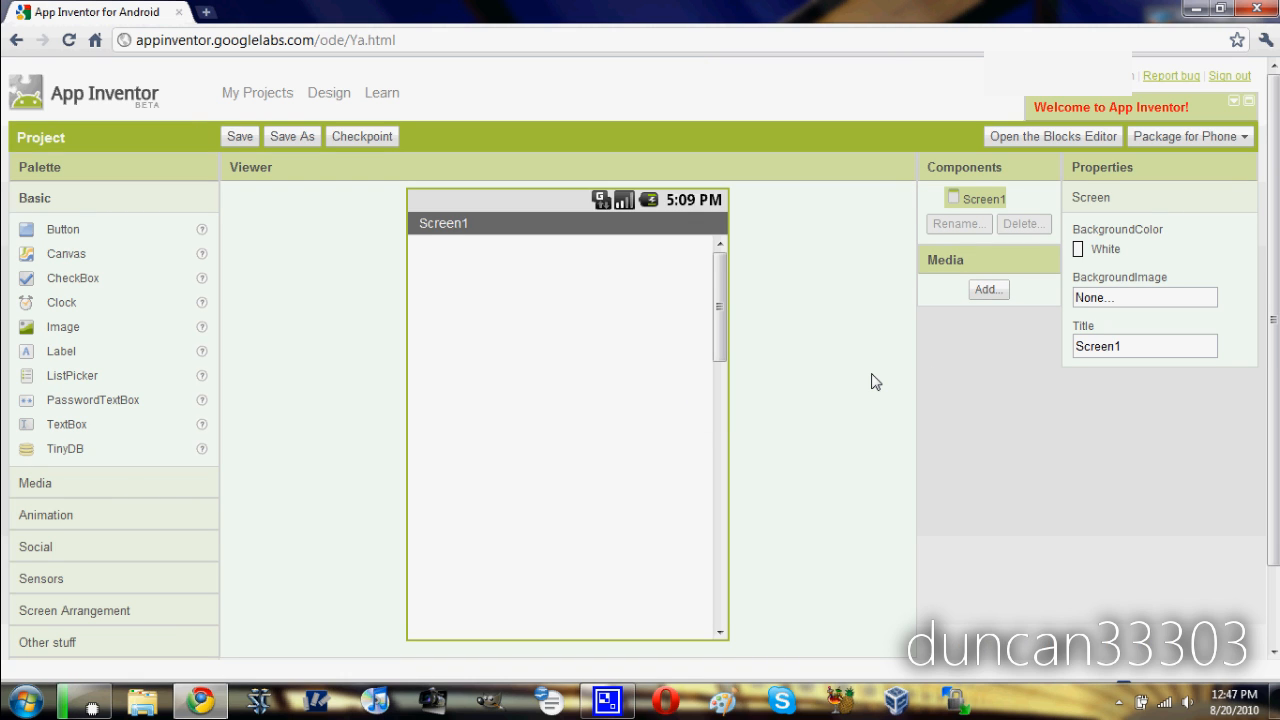
mouse_move(870, 344)
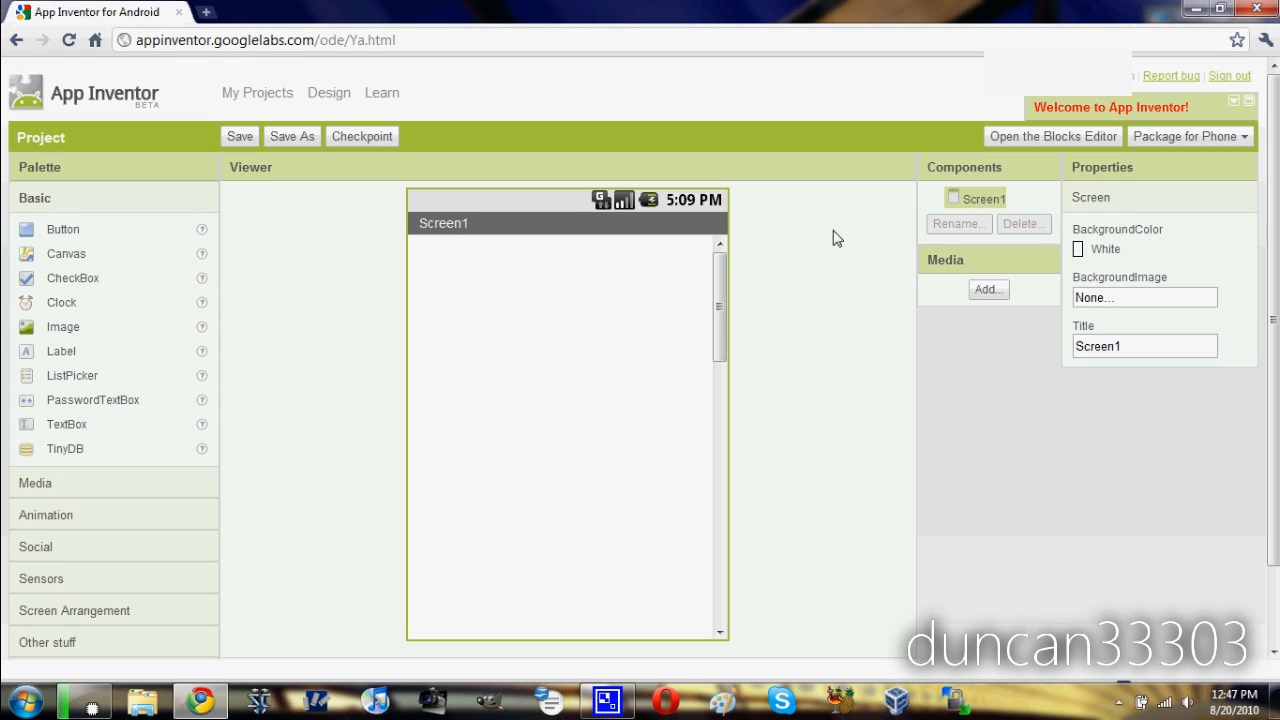
mouse_move(48, 273)
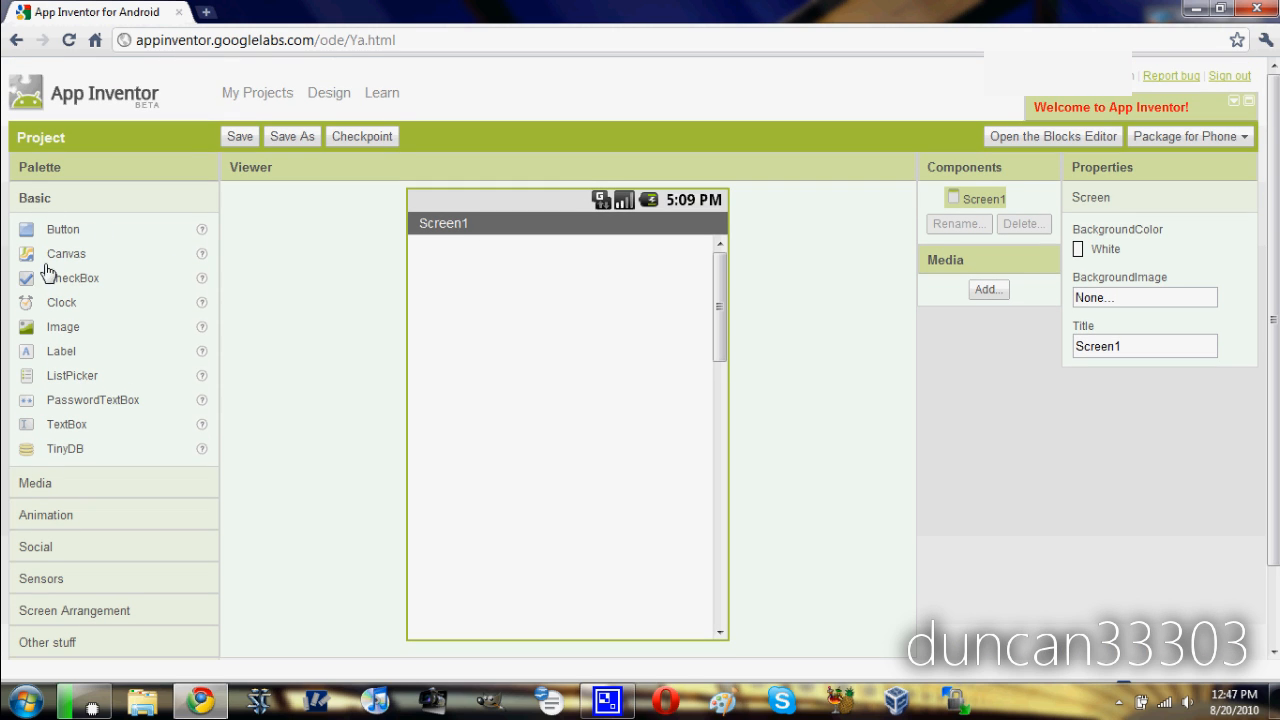
Place Button1 and TextBox1 on Screen1 and show the Social components
left_click_drag(63, 229, 496, 301)
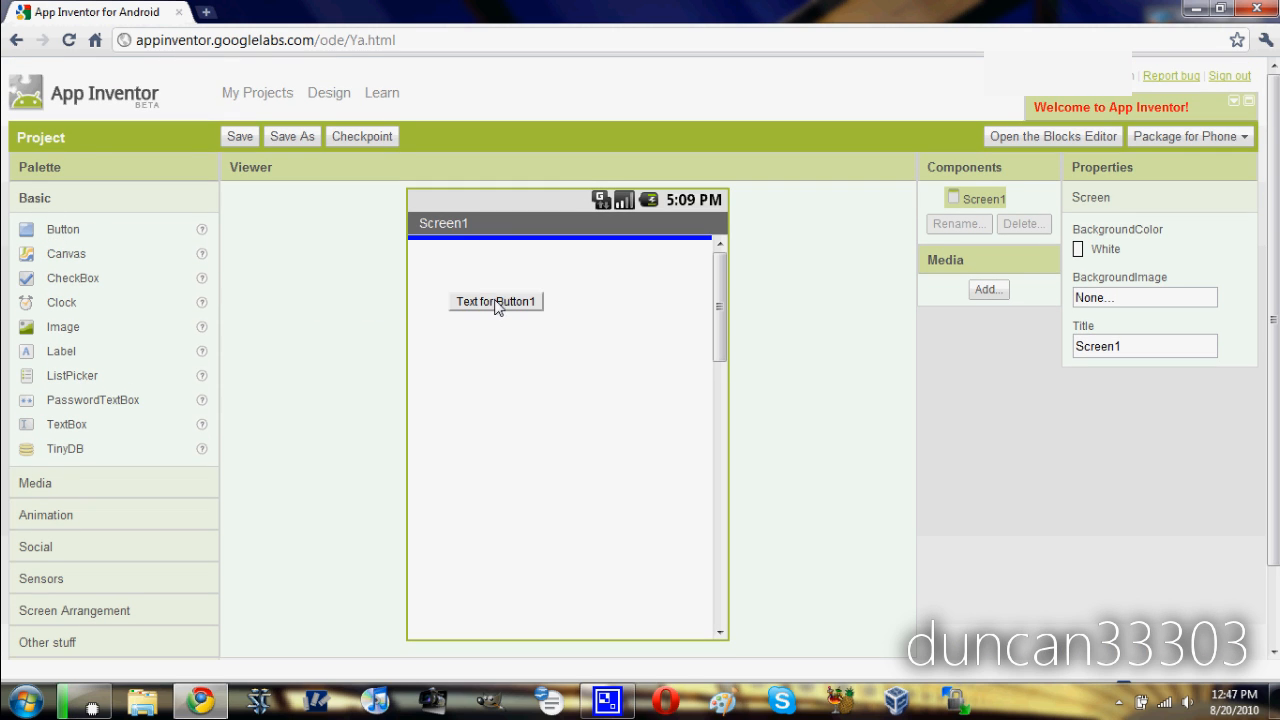
left_click_drag(63, 228, 495, 301)
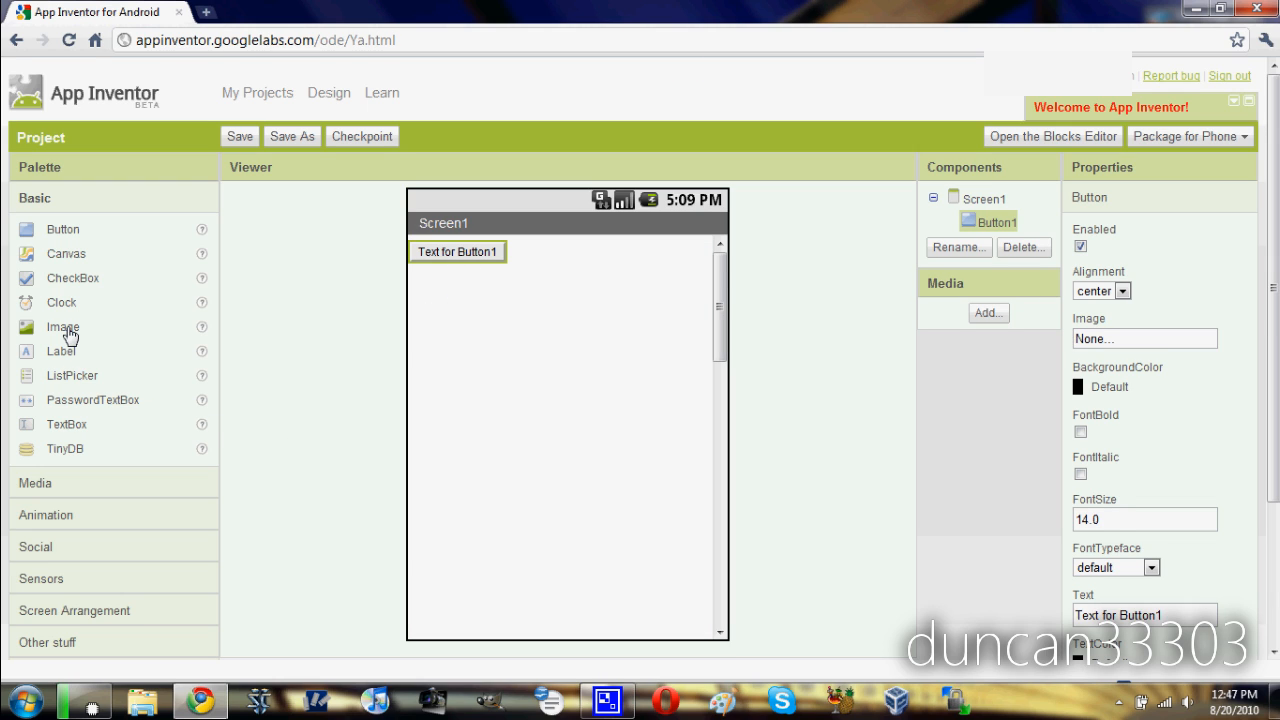
mouse_move(77, 431)
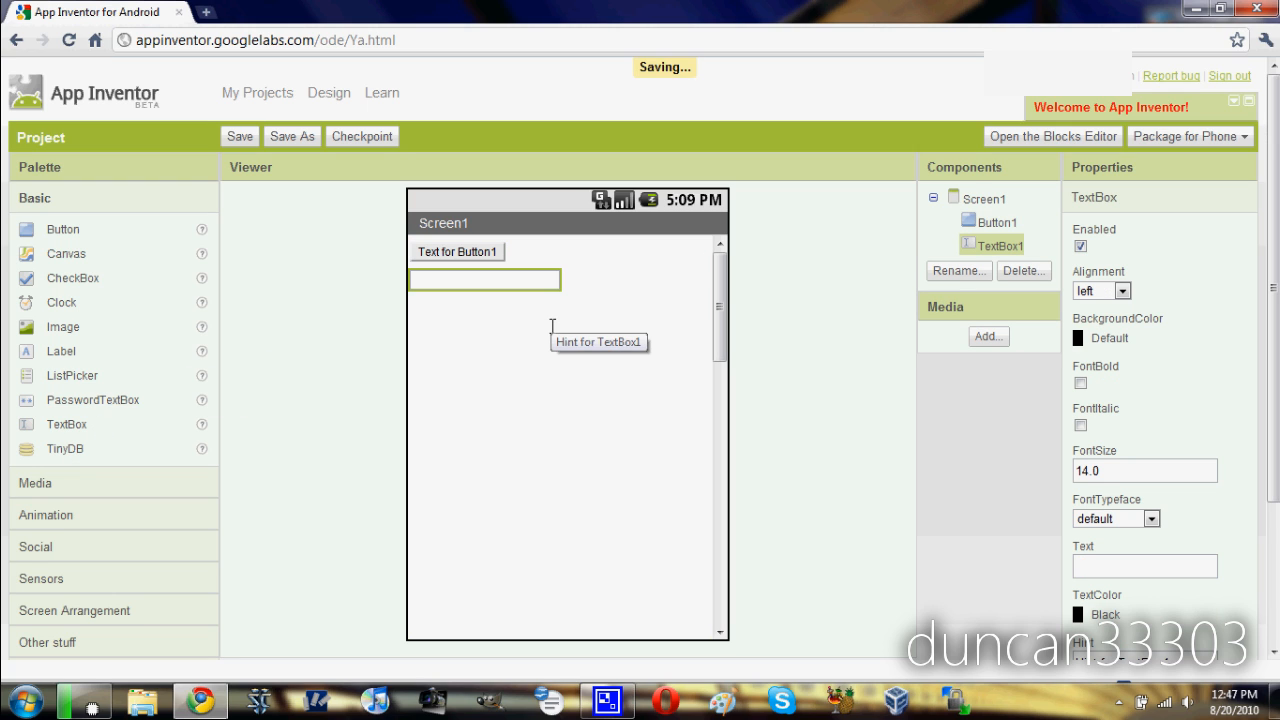
mouse_move(334, 407)
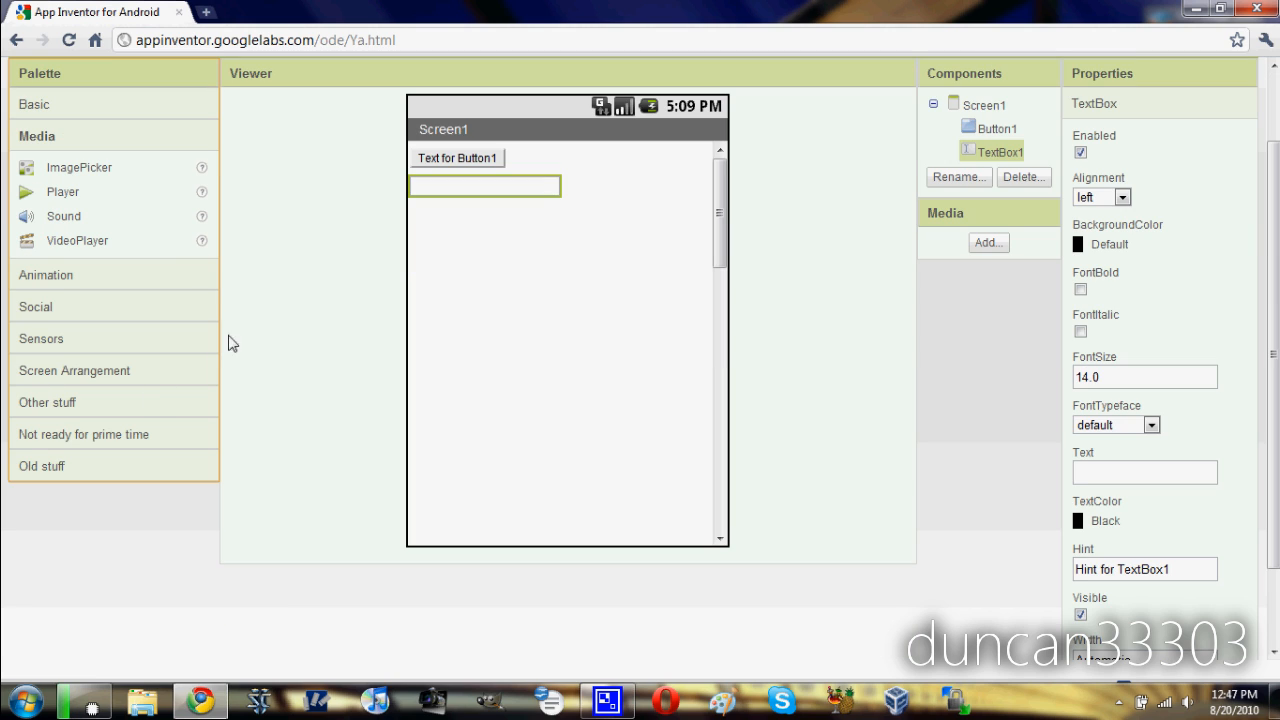
mouse_move(60, 220)
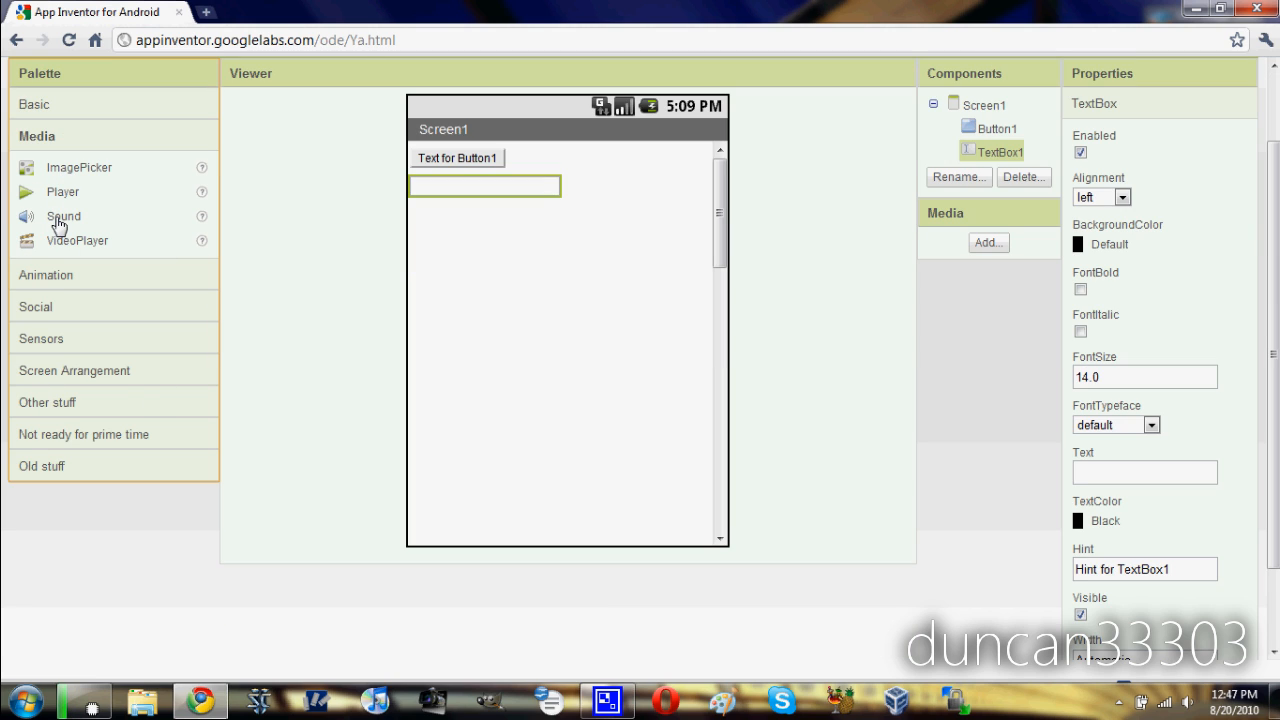
mouse_move(63, 279)
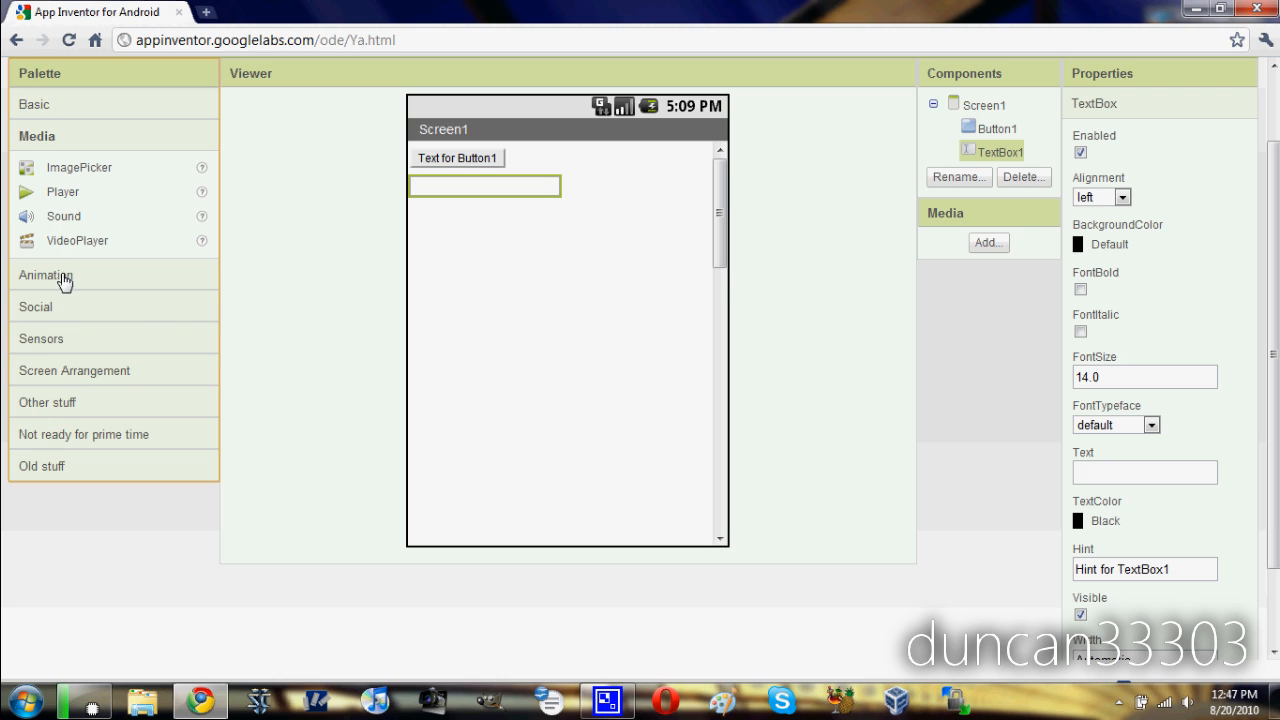
left_click(45, 275)
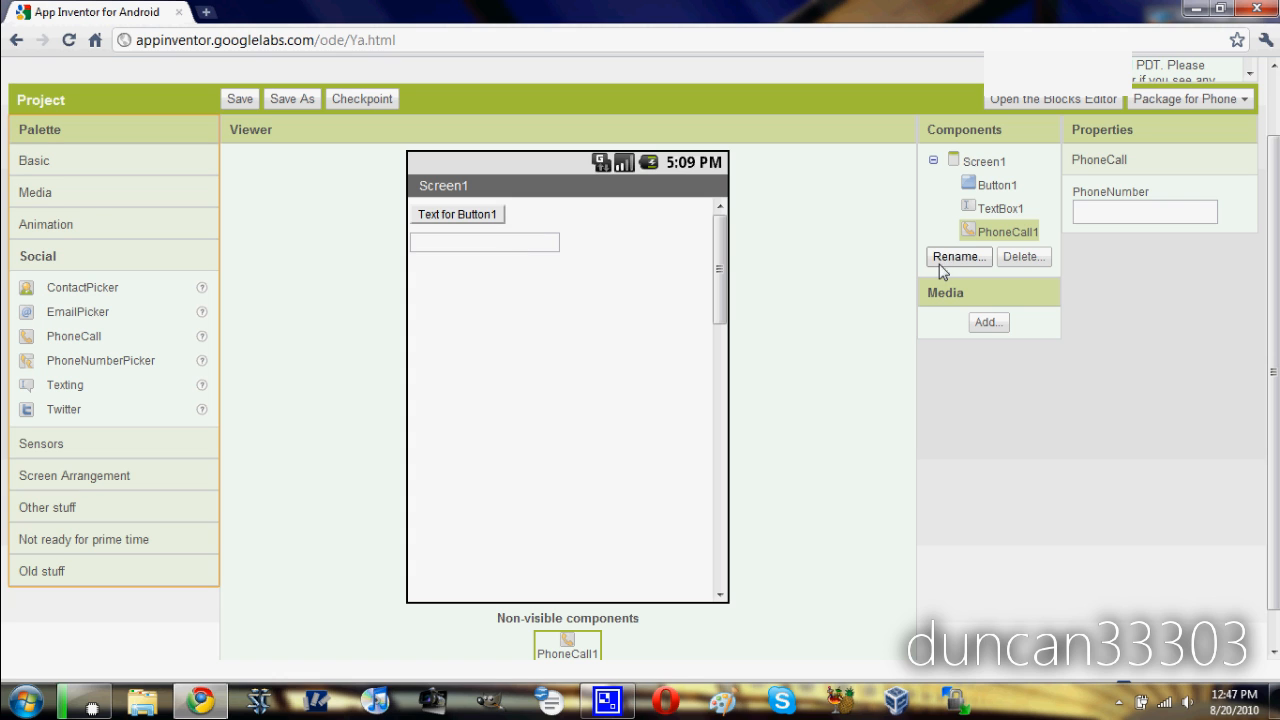
Delete PhoneCall1 and TextBox1, confirming with OK, leaving only Button1
left_click(1023, 256)
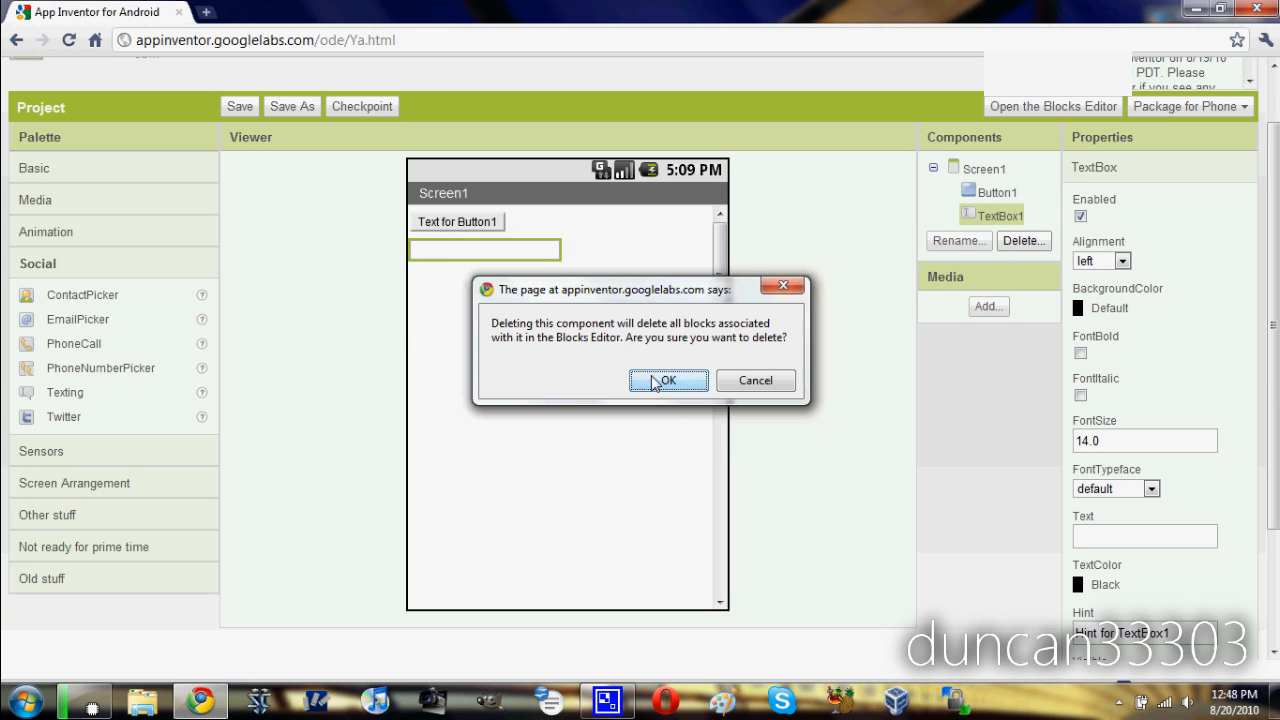
left_click(667, 380)
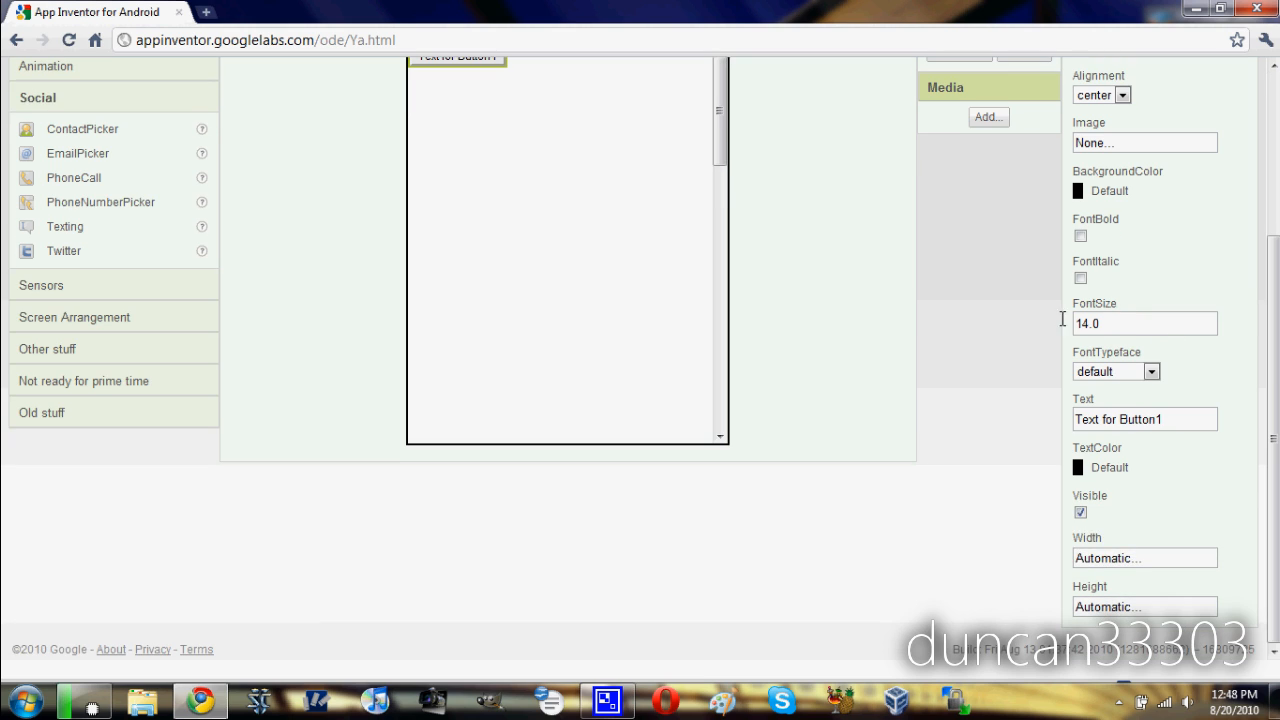
Set Button1's Width and Height each to 130 pixels
left_click(1144, 557)
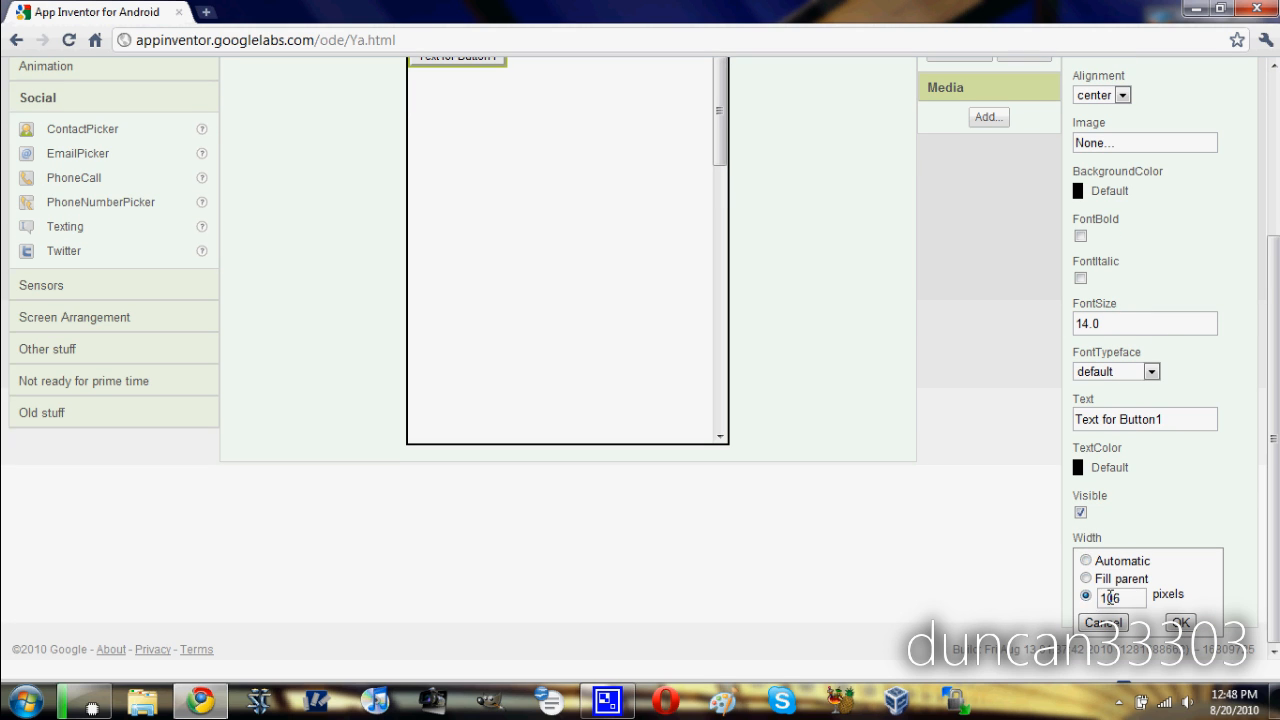
left_click(1120, 597)
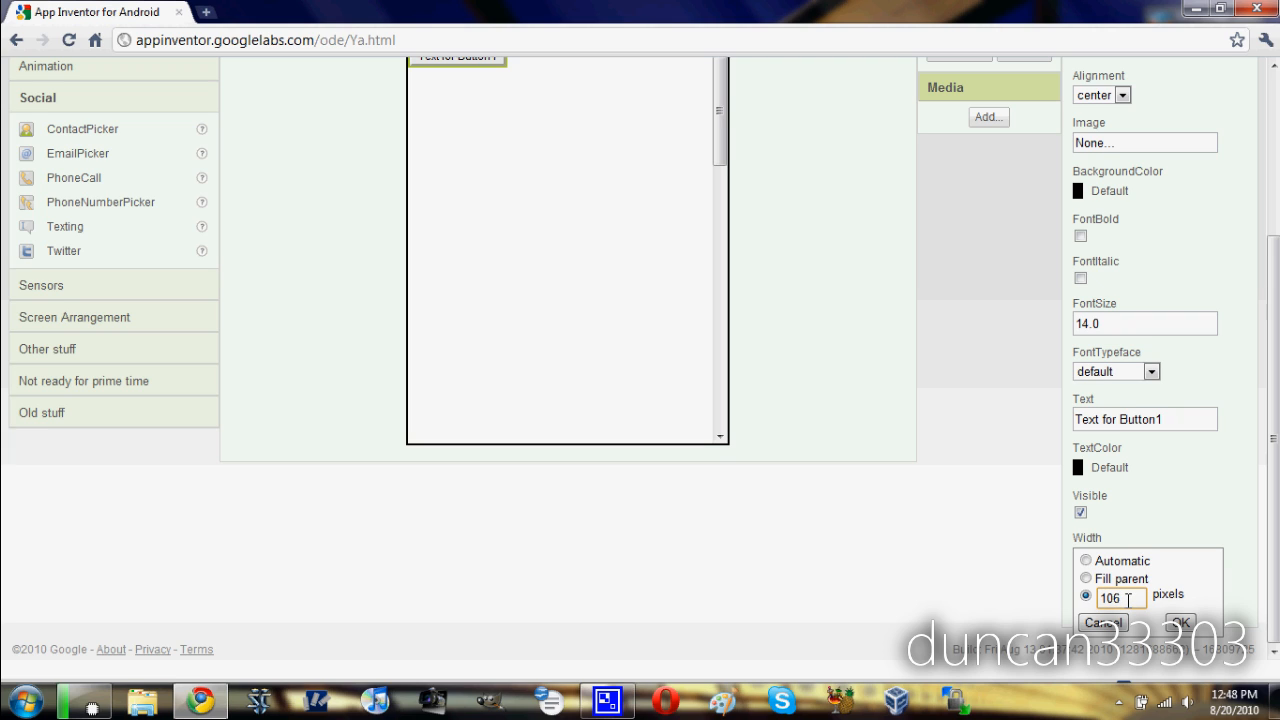
type("130")
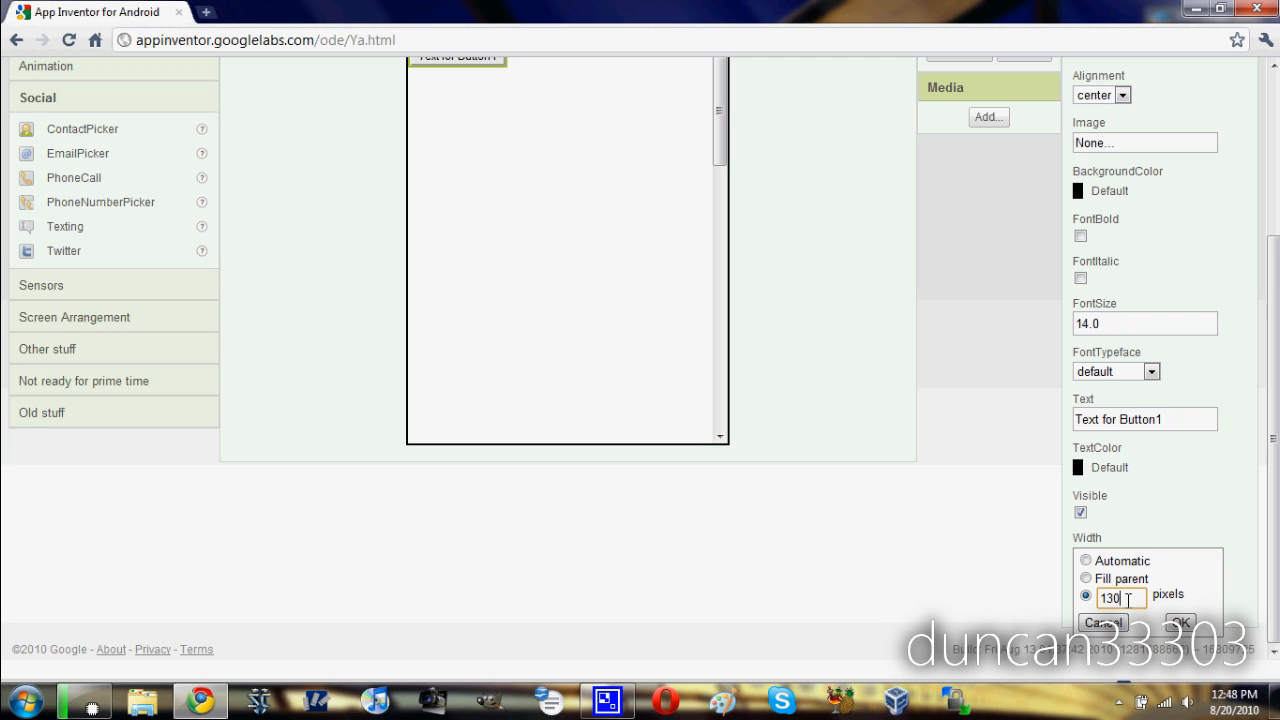
left_click(1181, 622)
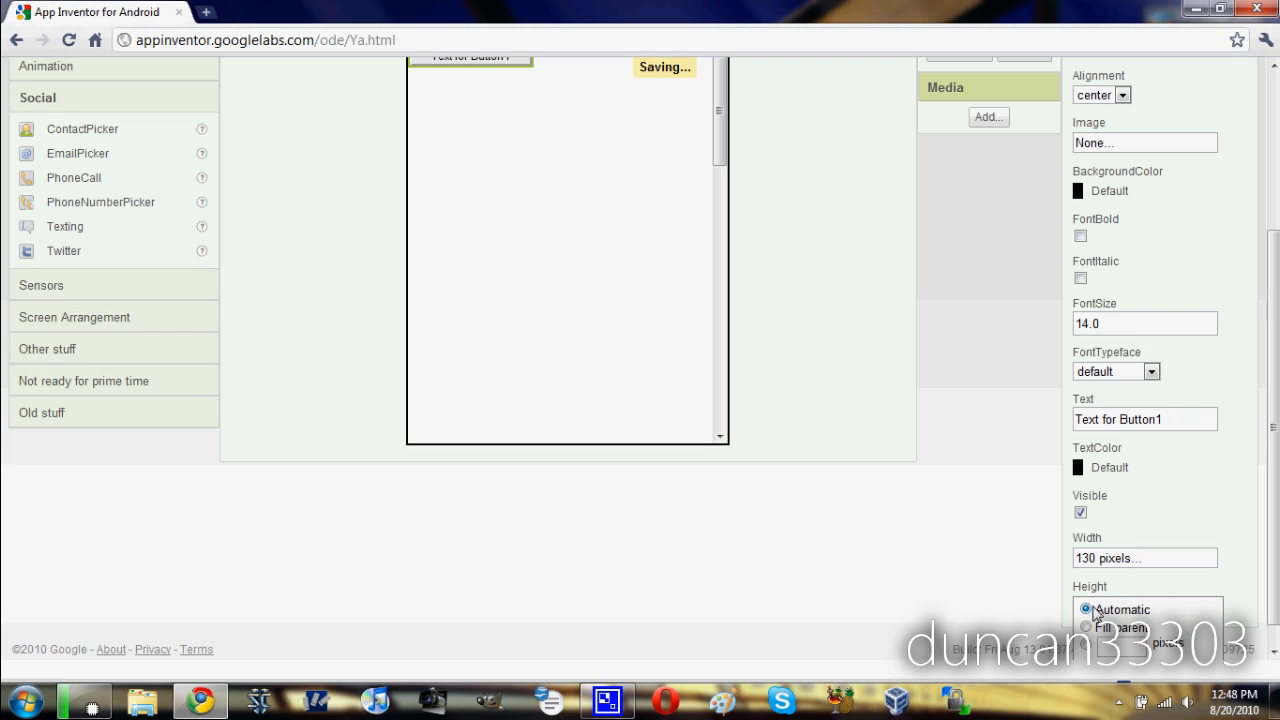
left_click(1085, 627)
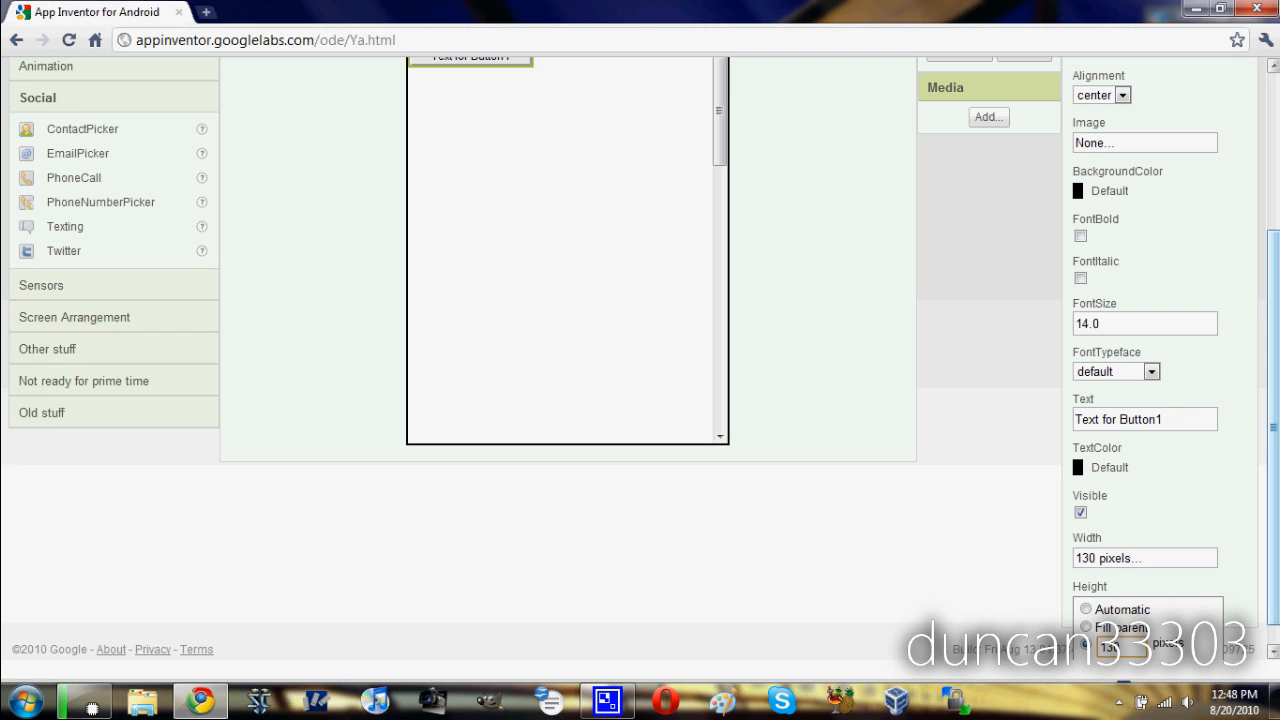
left_click(1085, 609)
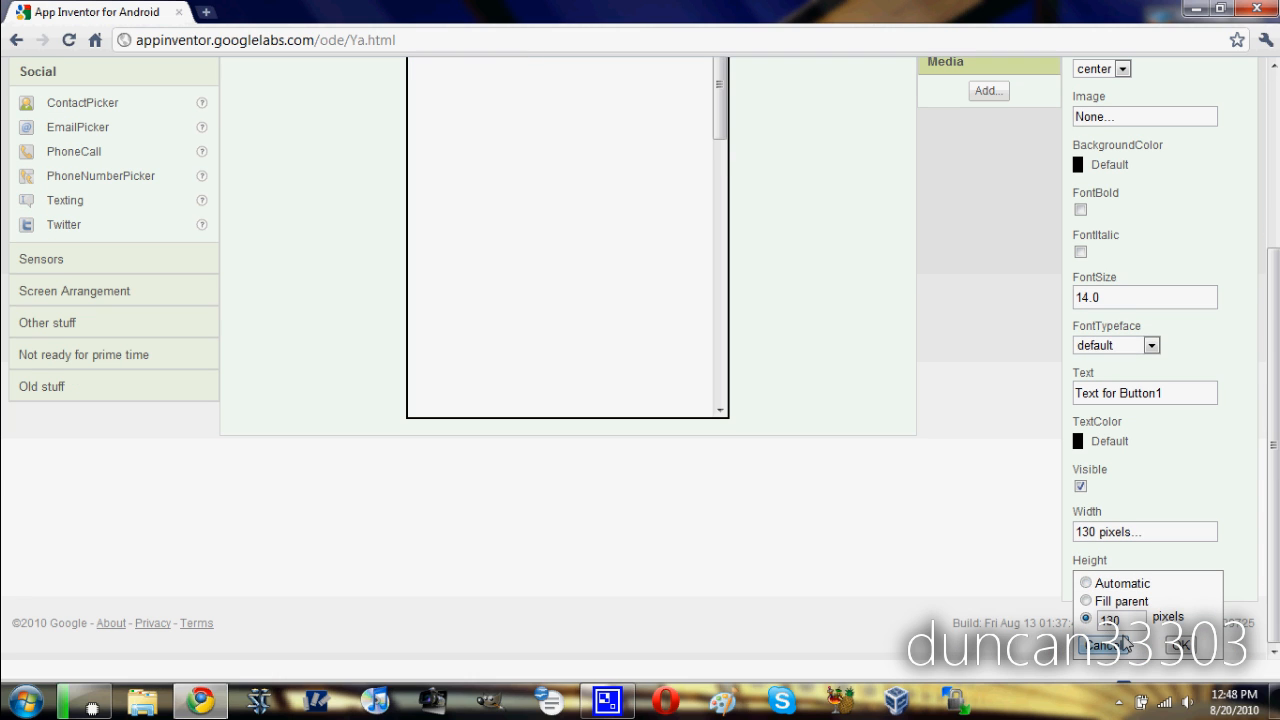
left_click(1180, 645)
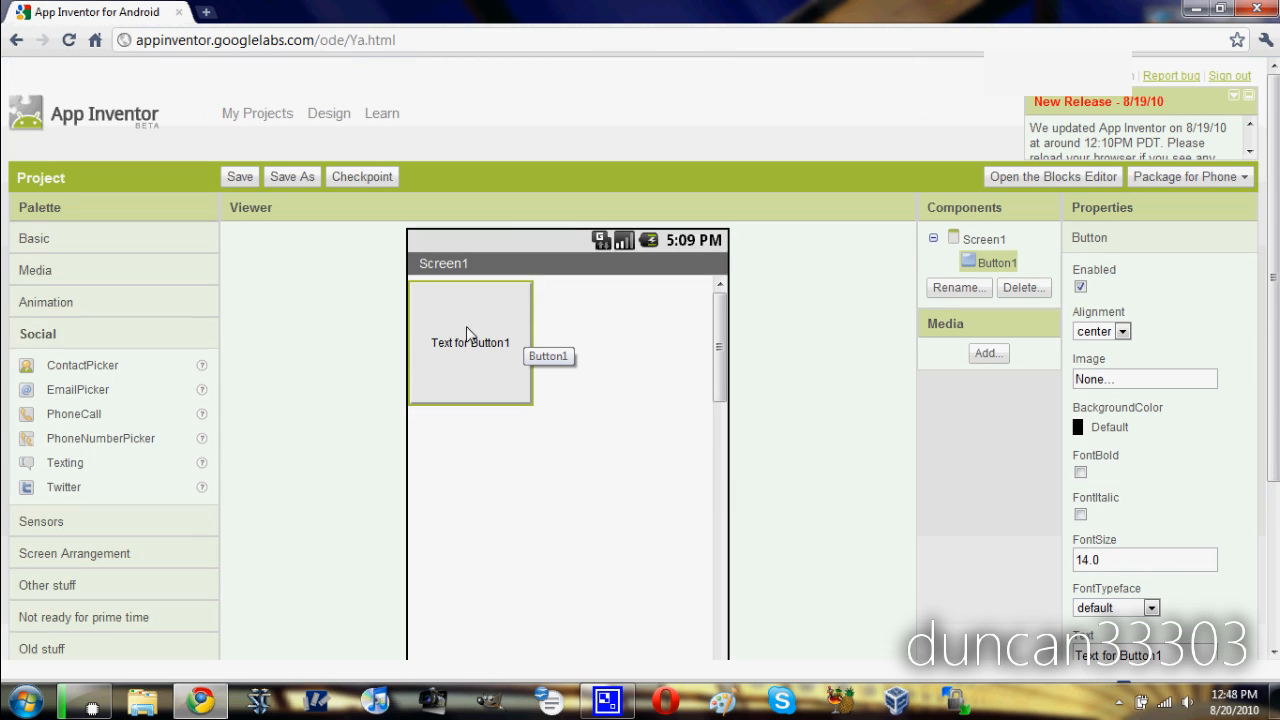
mouse_move(896, 453)
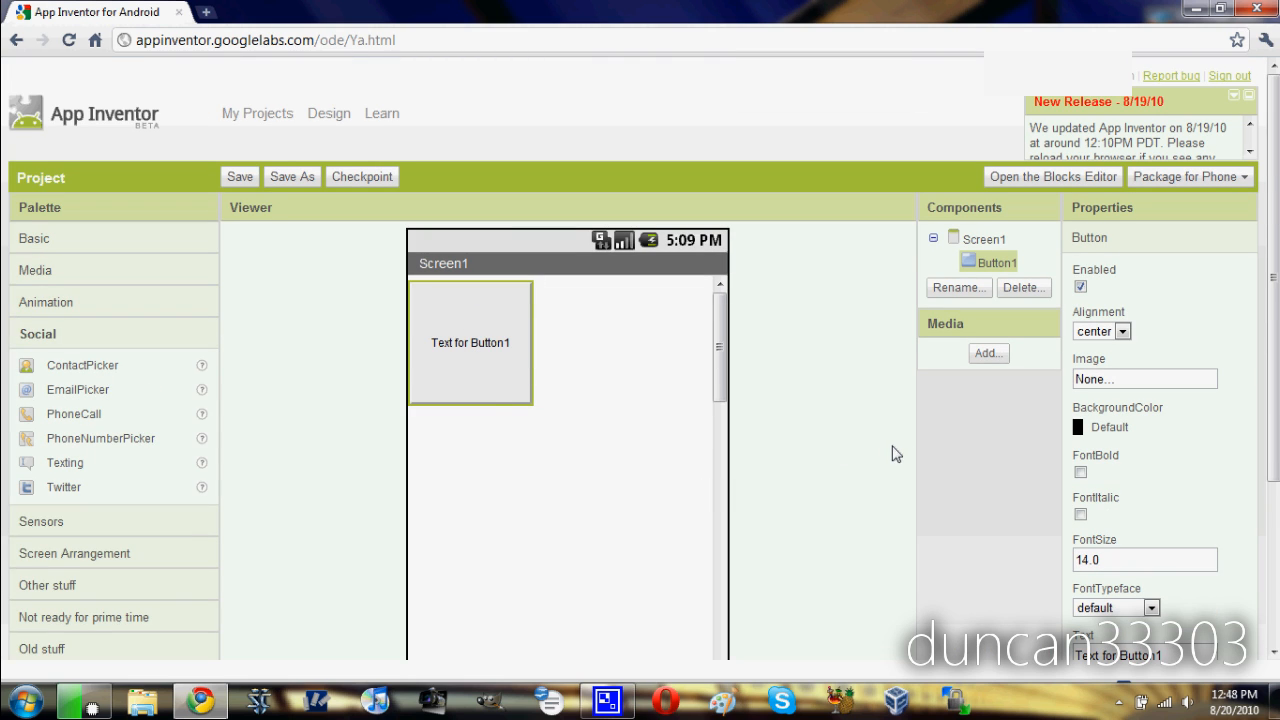
mouse_move(187, 414)
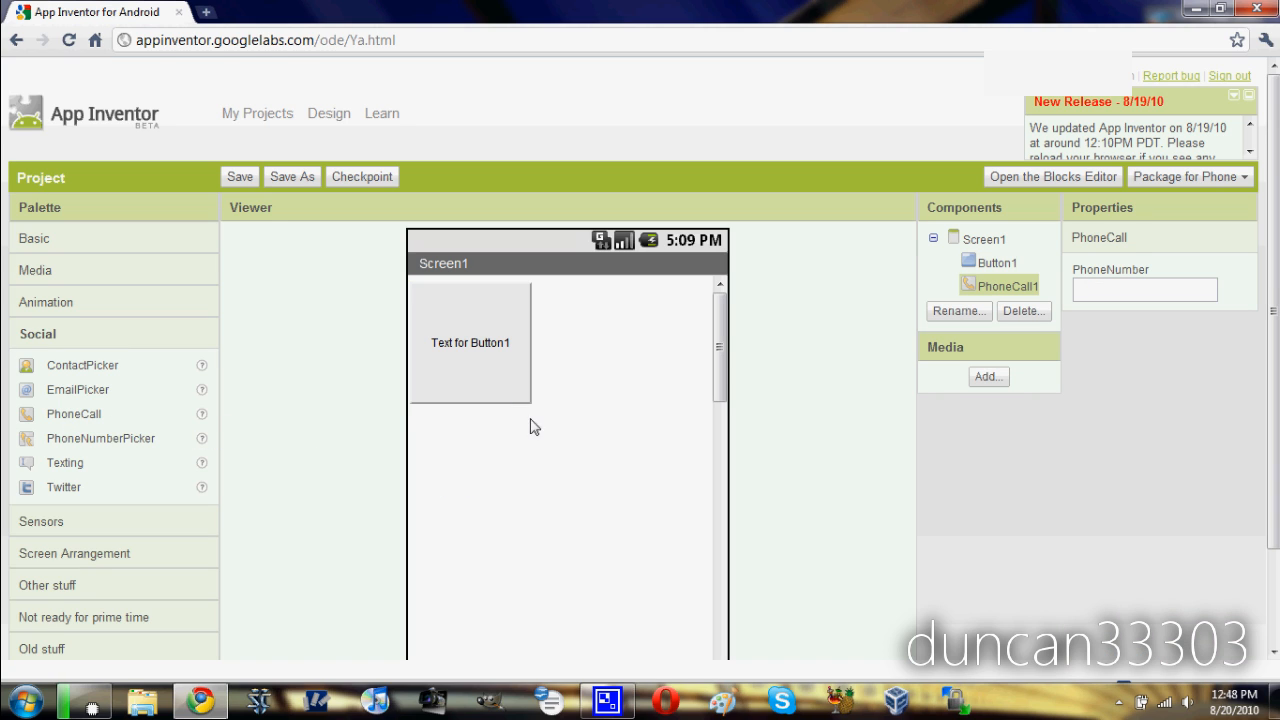
left_click(1145, 289)
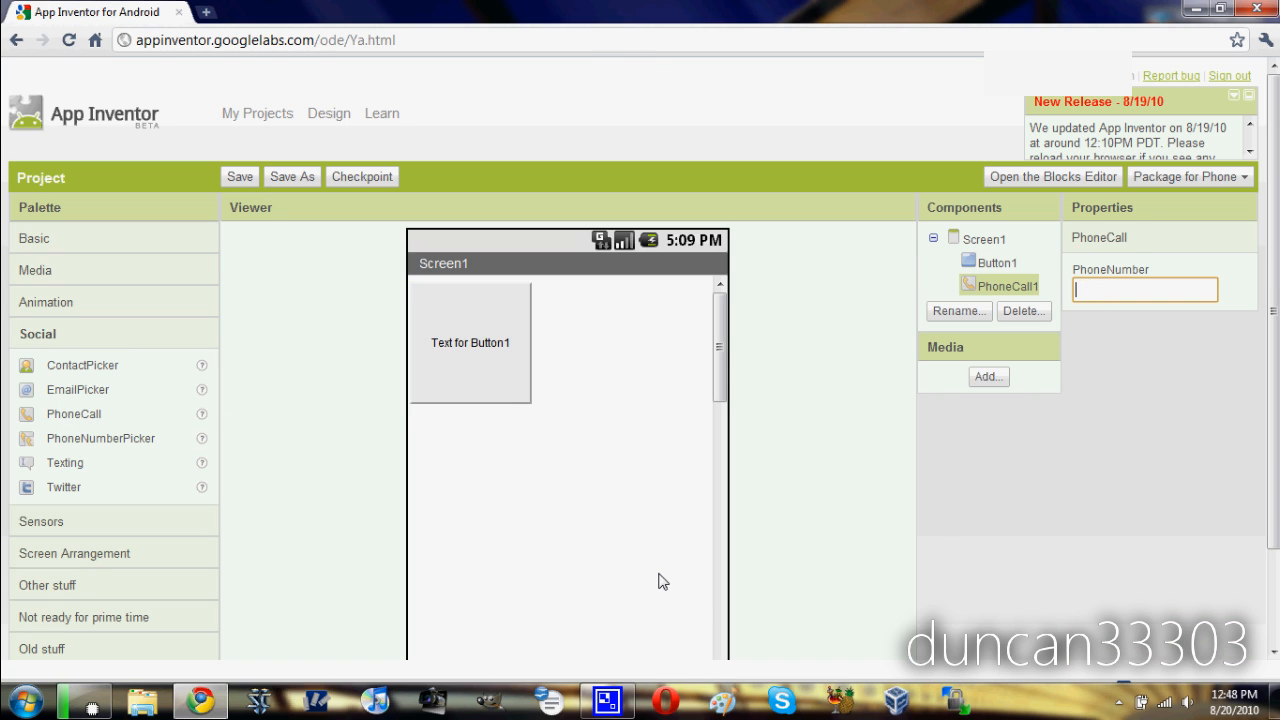
type("1-555-555-5555")
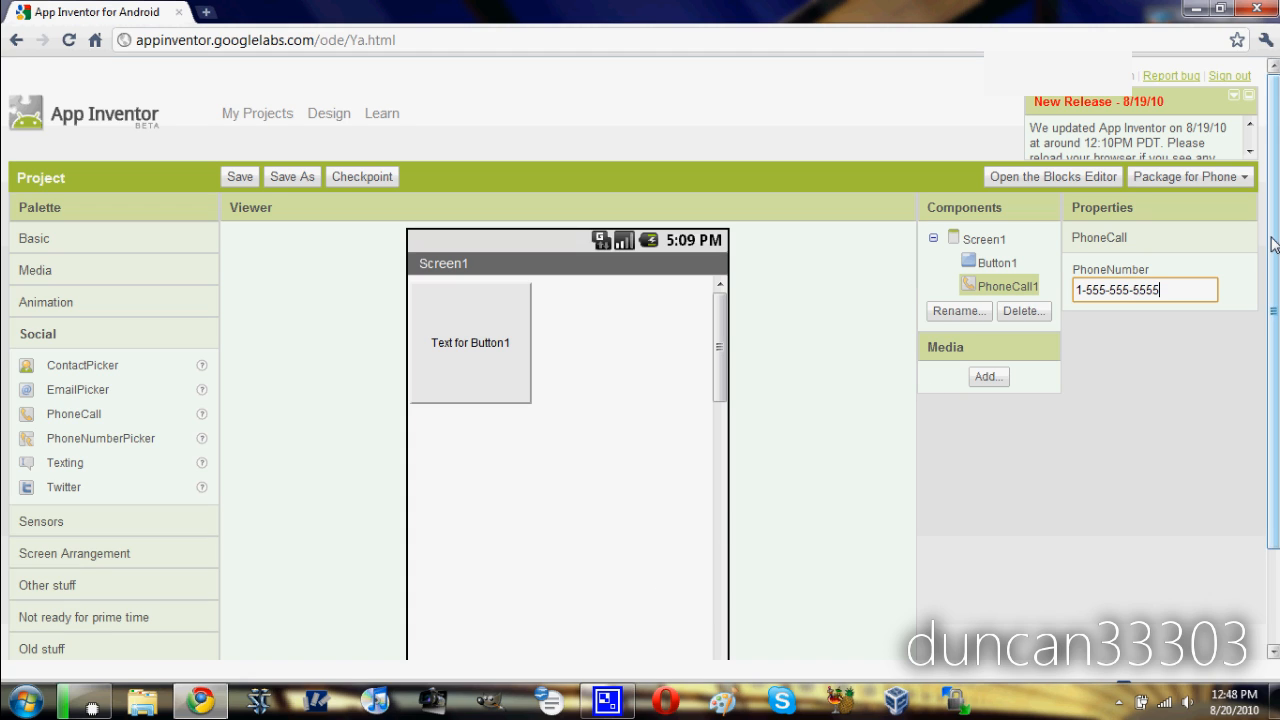
scroll("down", 3)
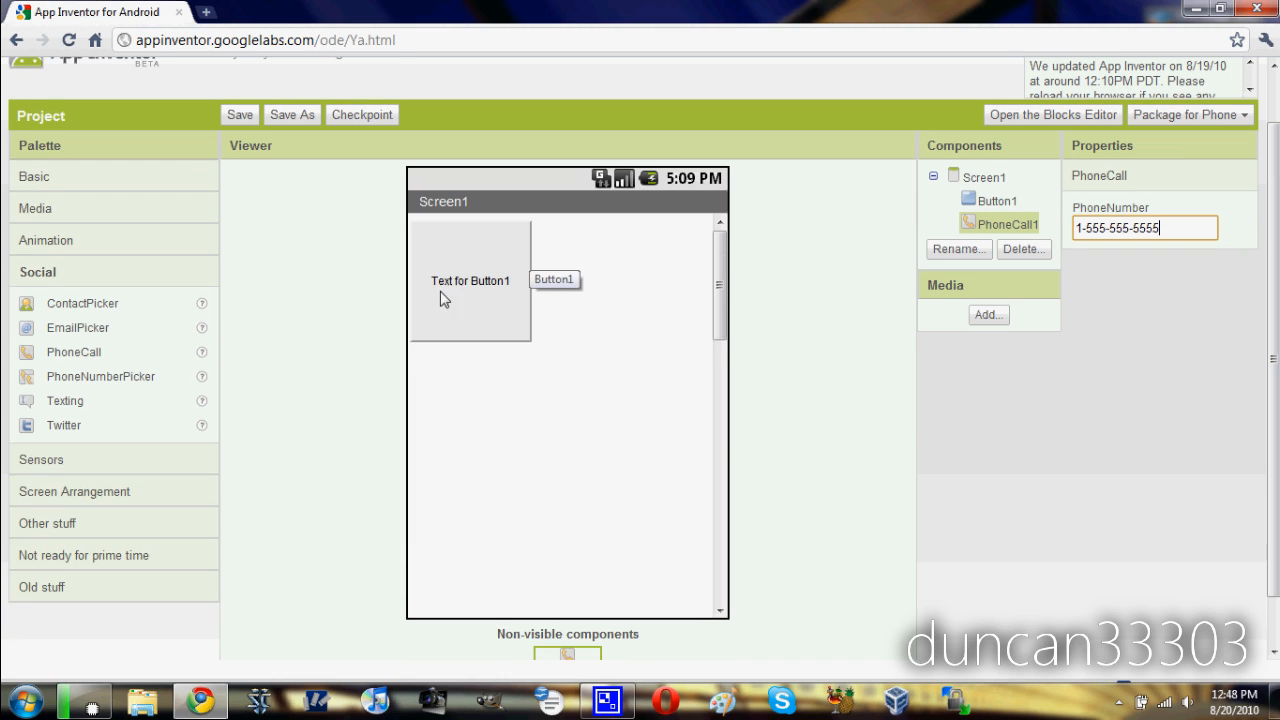
mouse_move(898, 444)
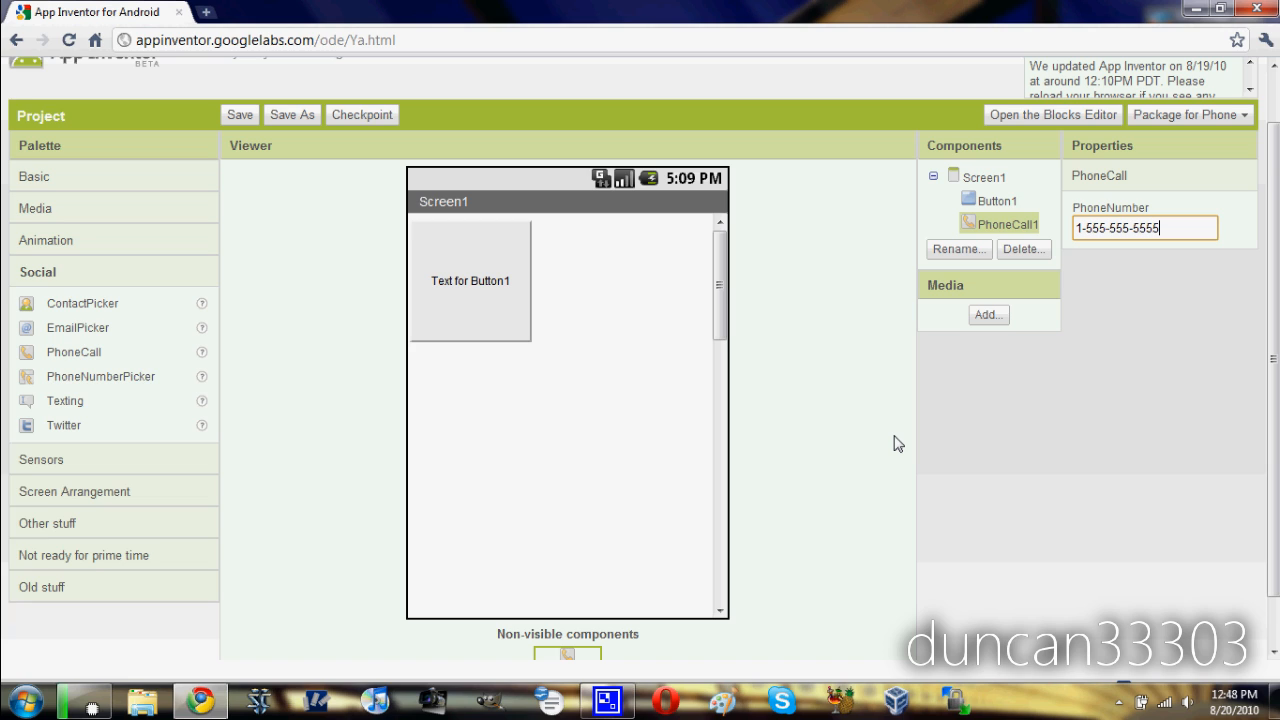
mouse_move(885, 441)
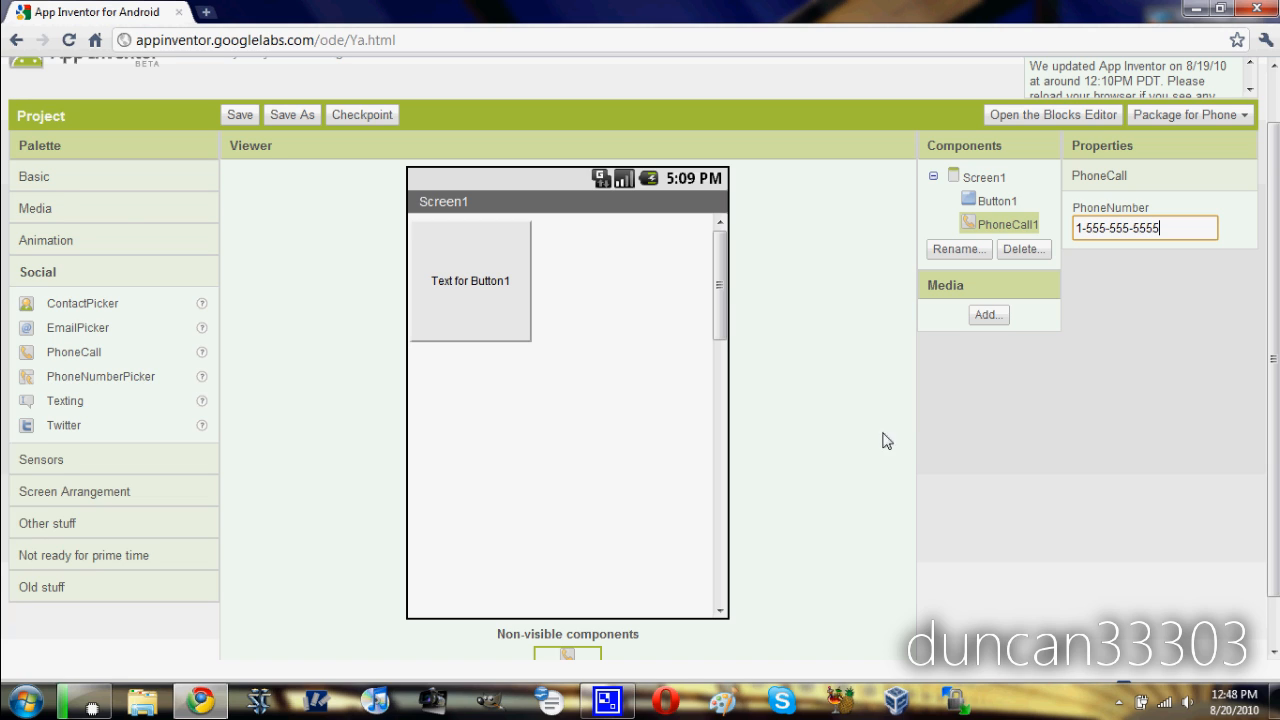
mouse_move(445, 237)
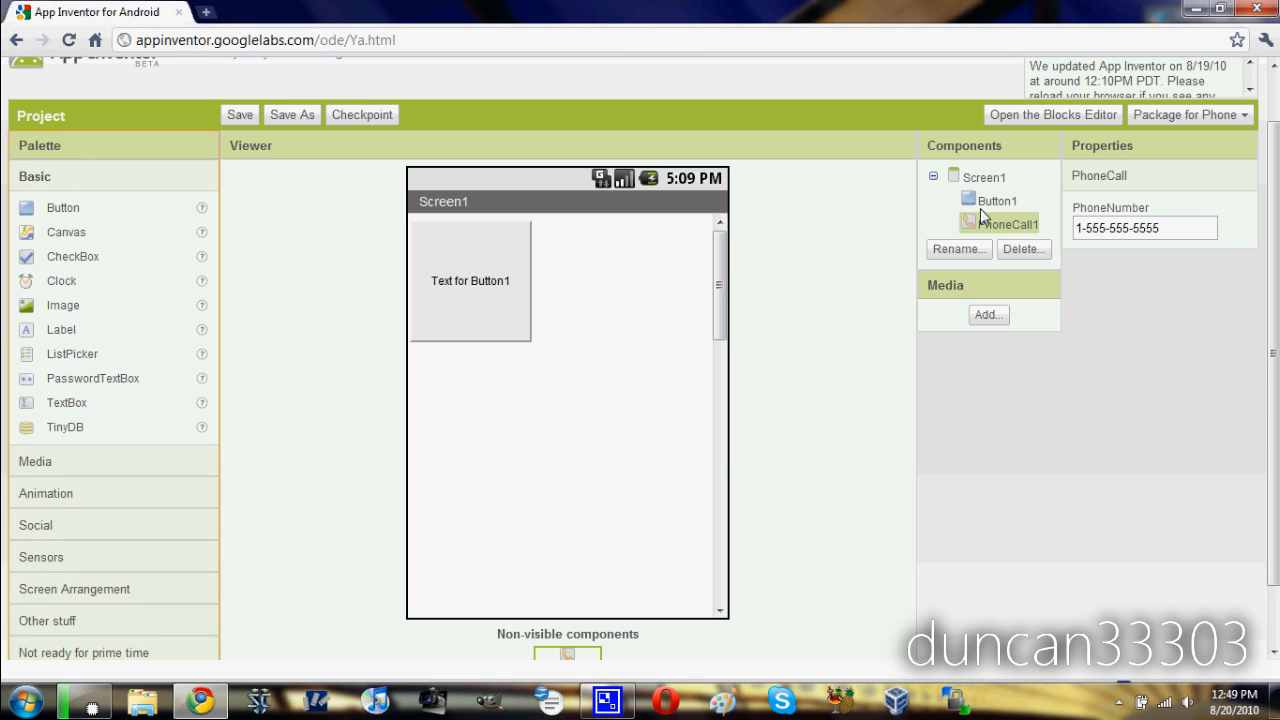
left_click(998, 200)
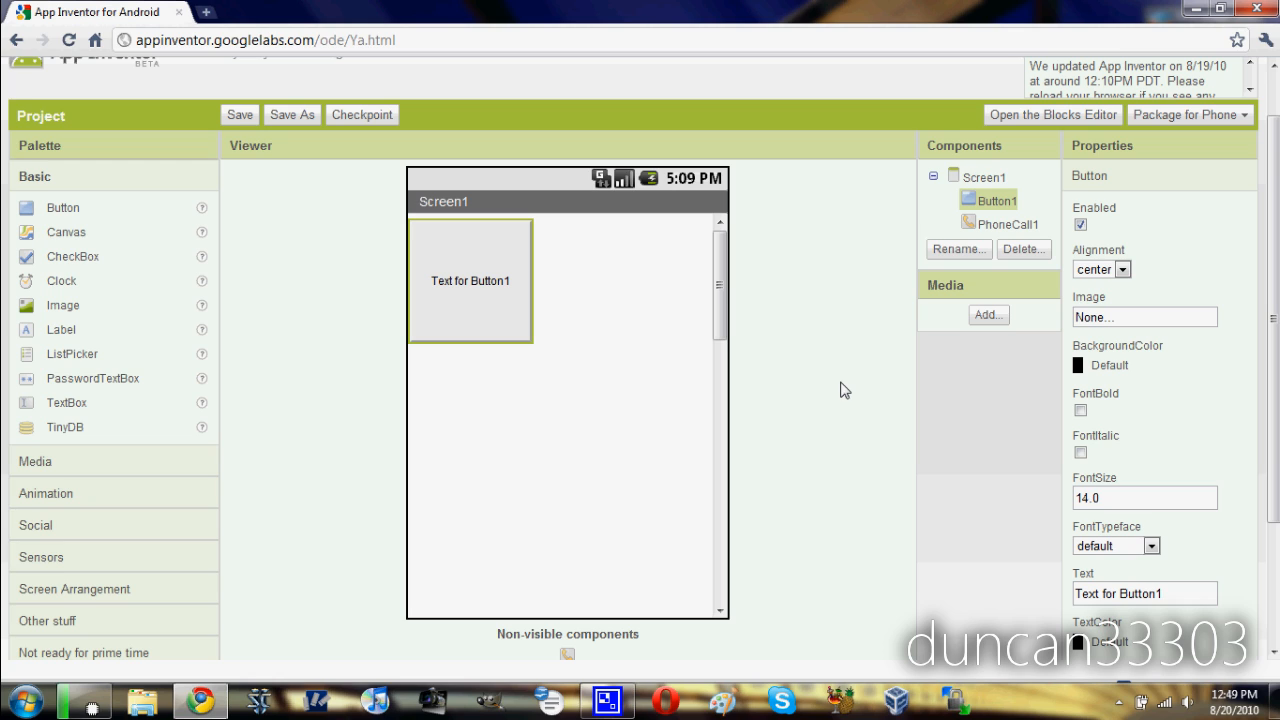
mouse_move(872, 356)
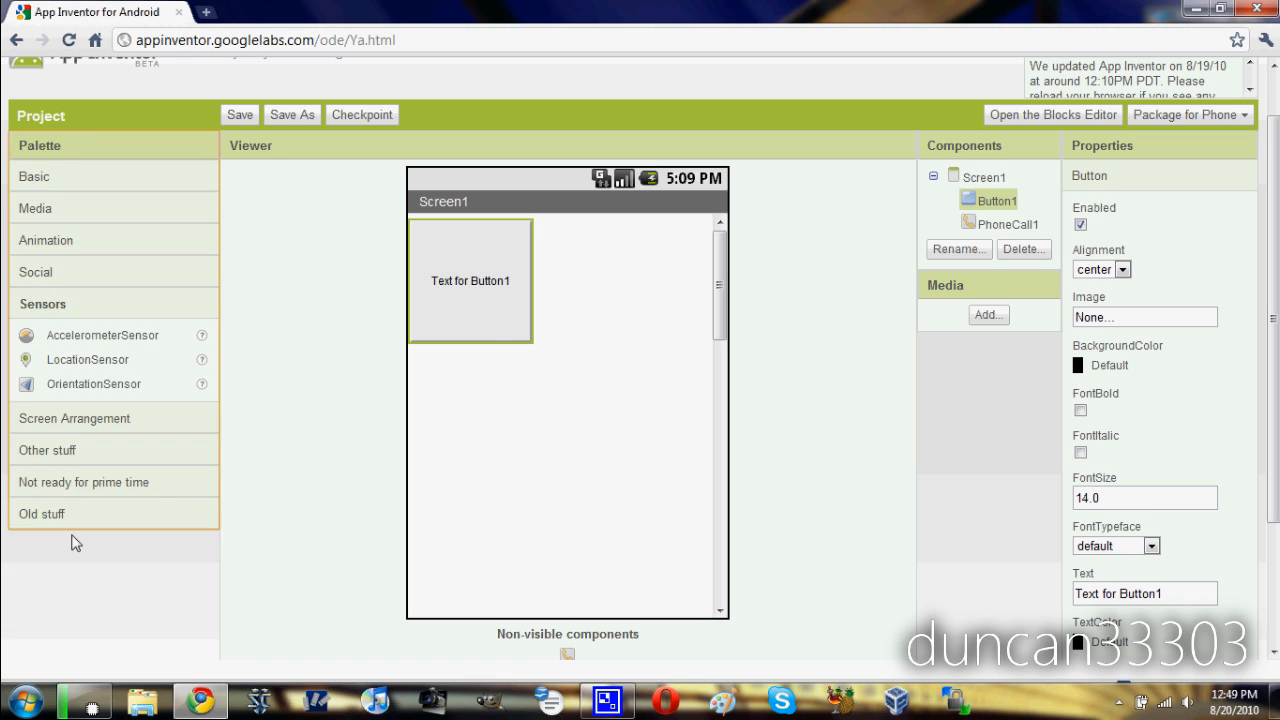
mouse_move(80, 338)
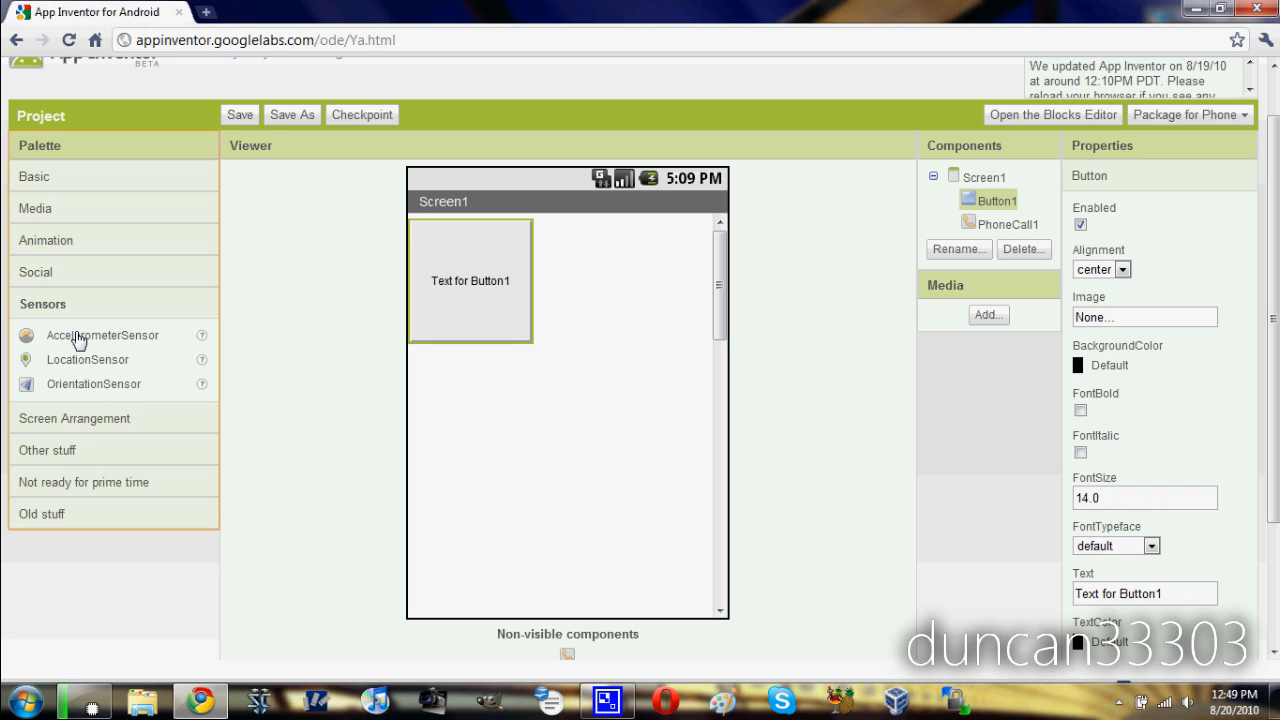
mouse_move(86, 368)
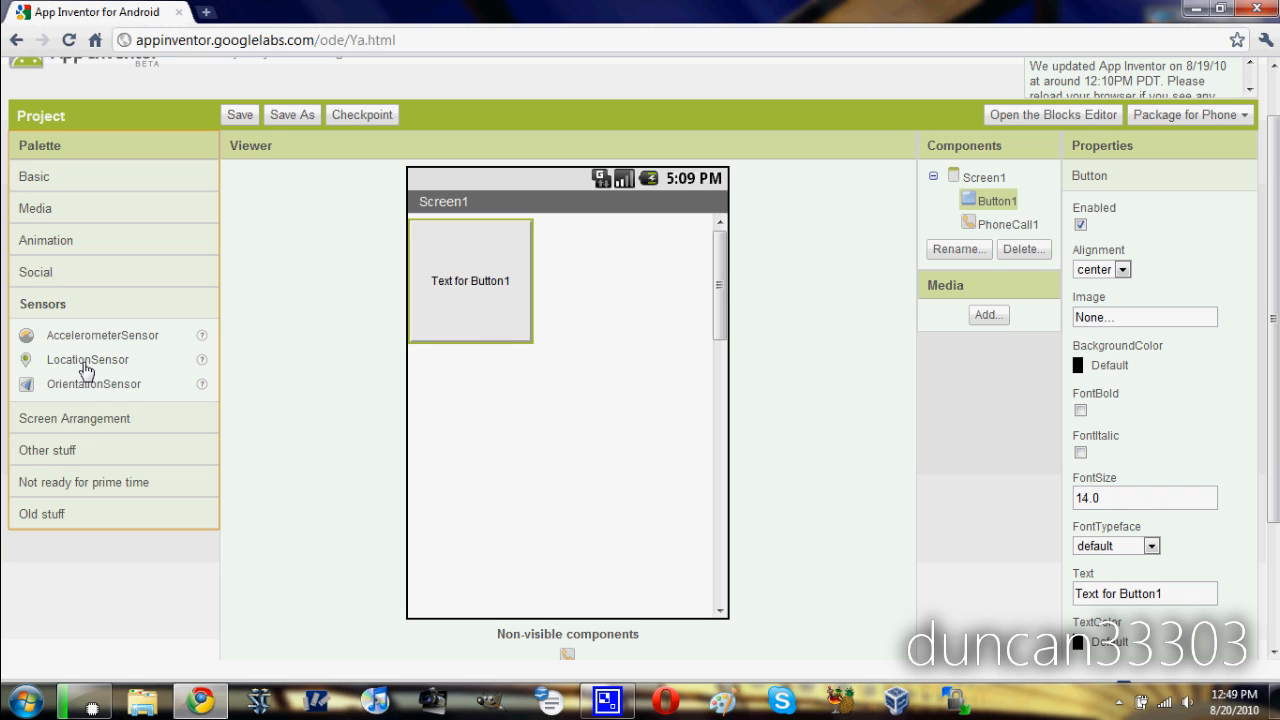
mouse_move(90, 388)
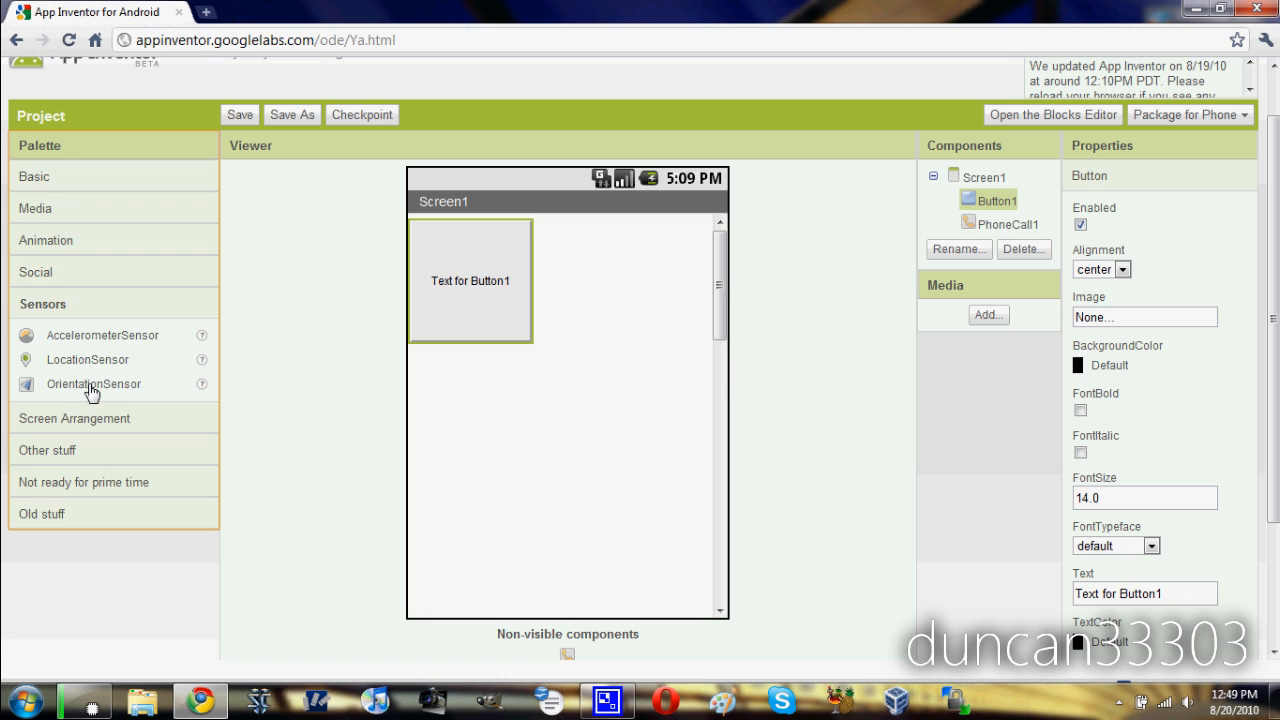
Delete Button1 and PhoneCall1, then return to the Basic components
left_click(1022, 249)
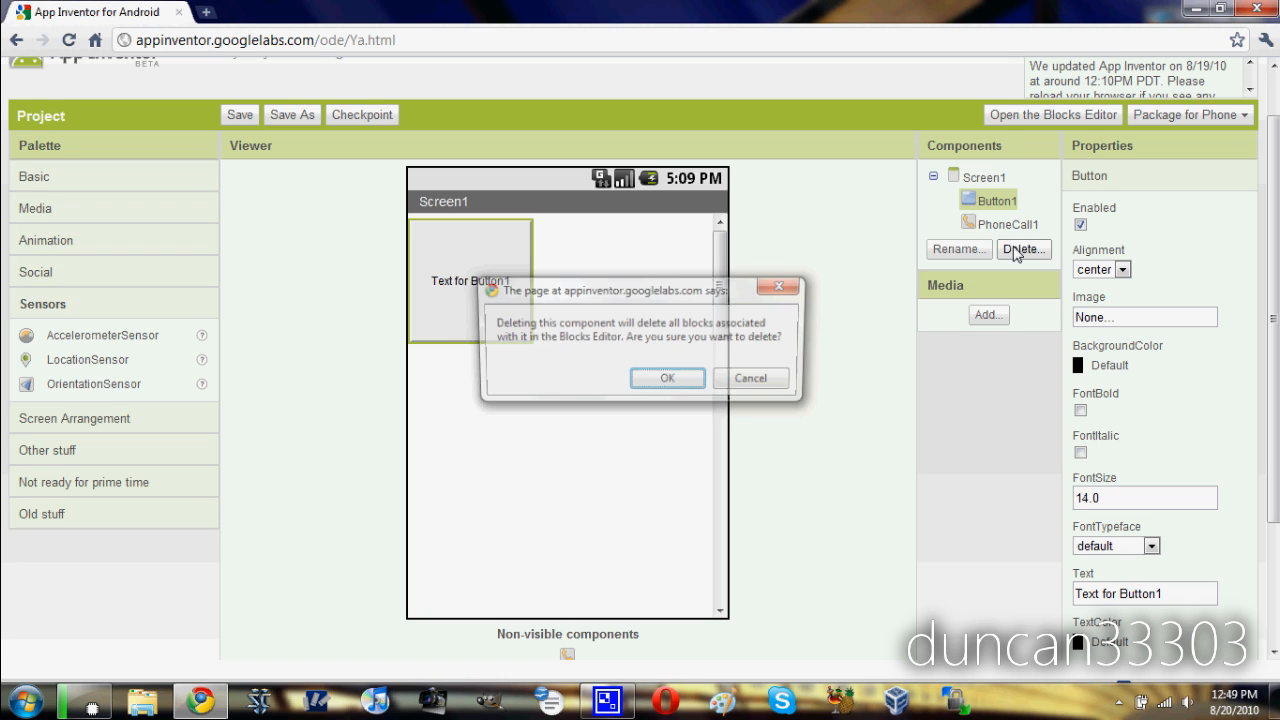
left_click(667, 378)
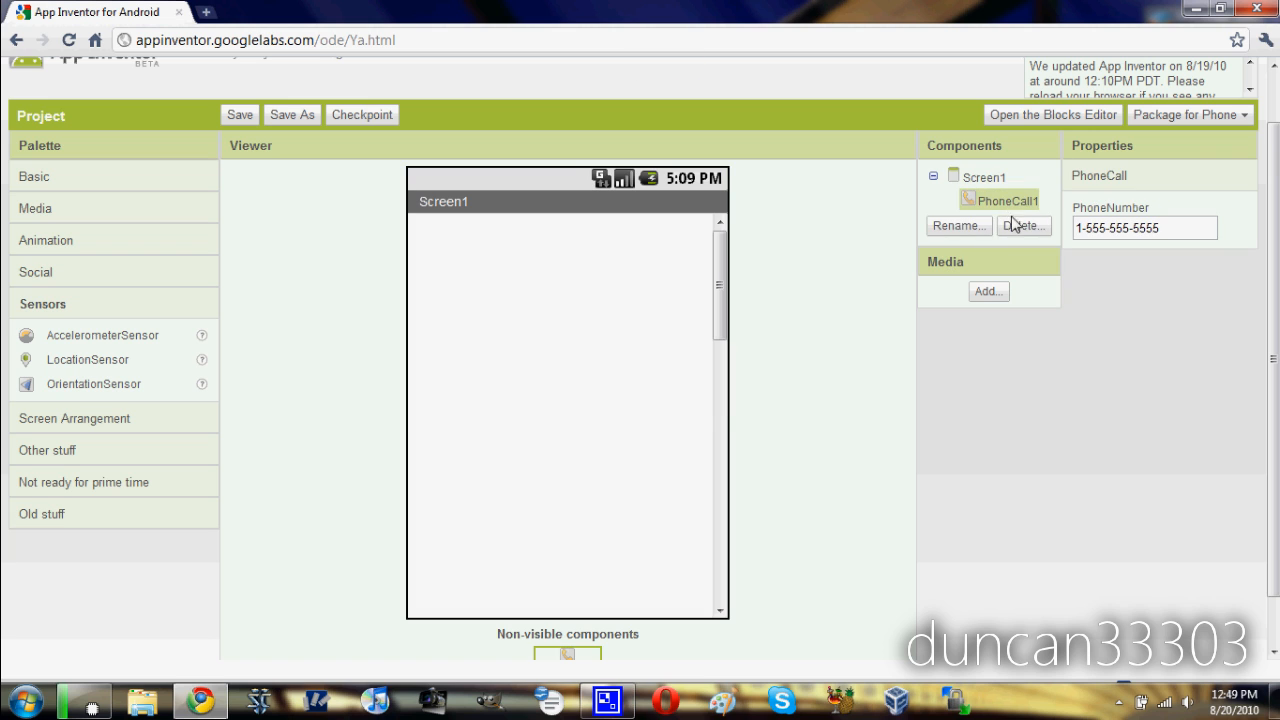
left_click(1023, 225)
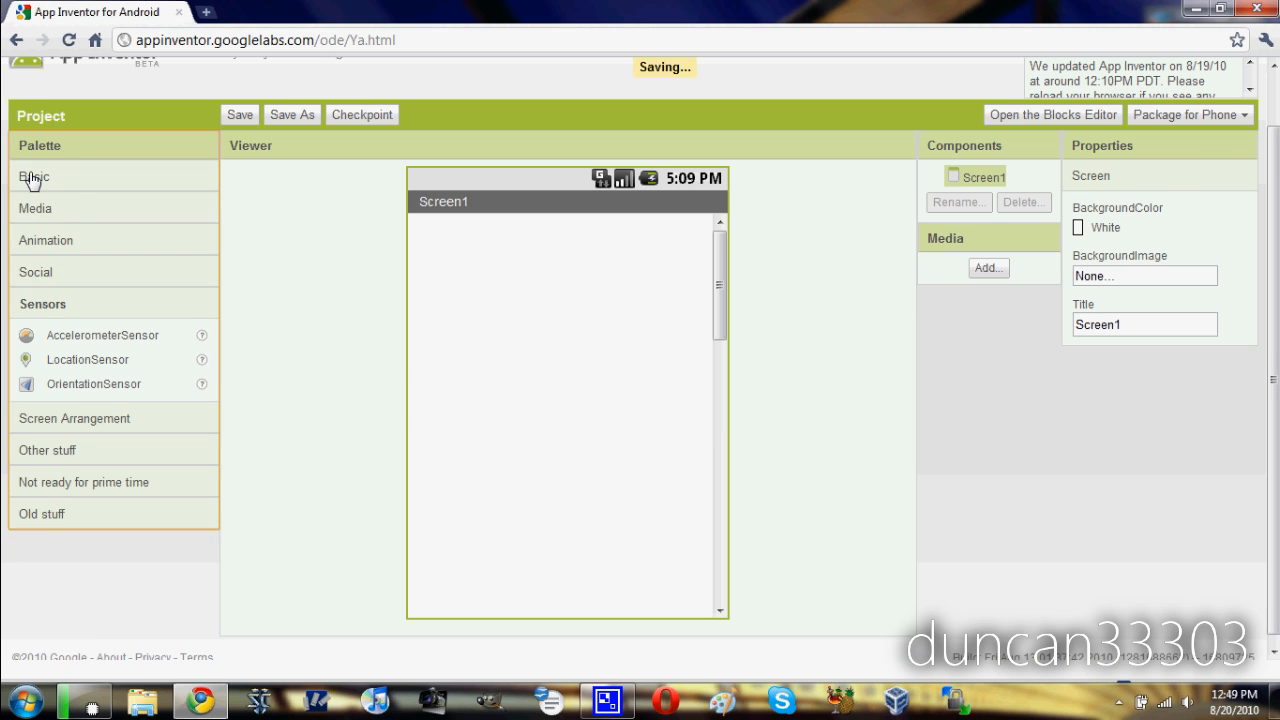
left_click(35, 176)
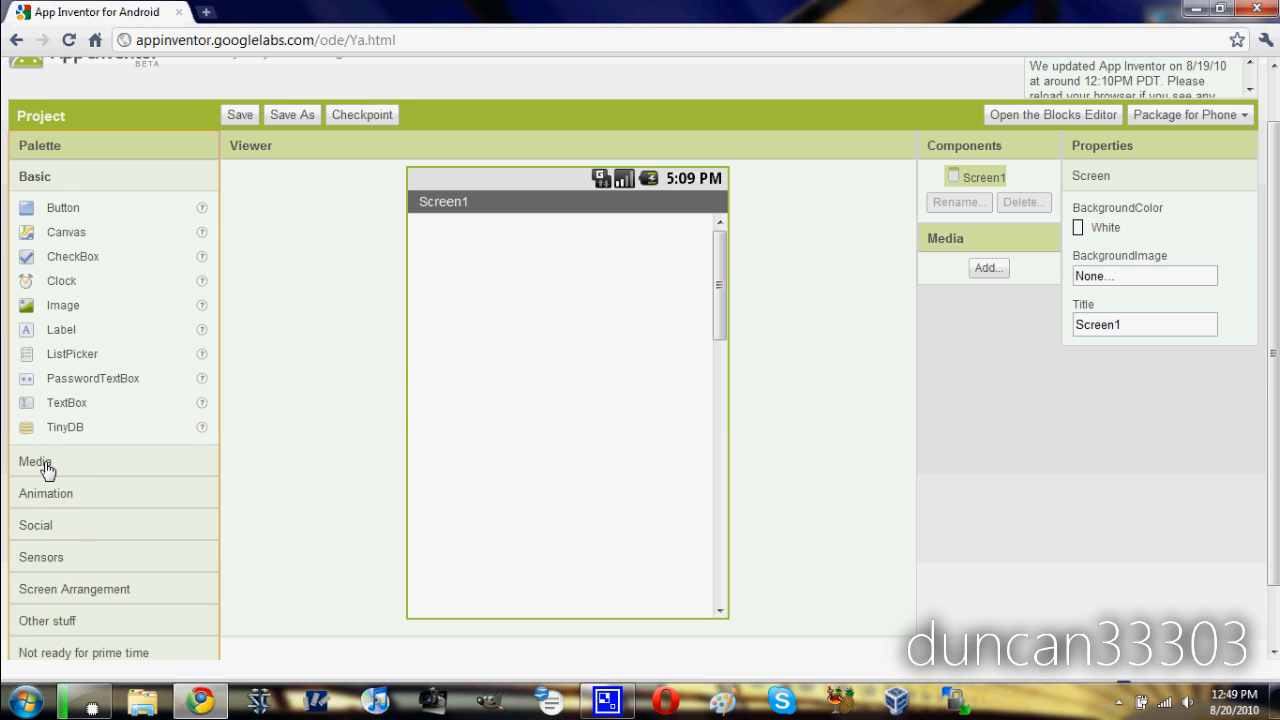
Add a VideoPlayer and upload evolutionofgameboy.mp4 as its Source
left_click(36, 461)
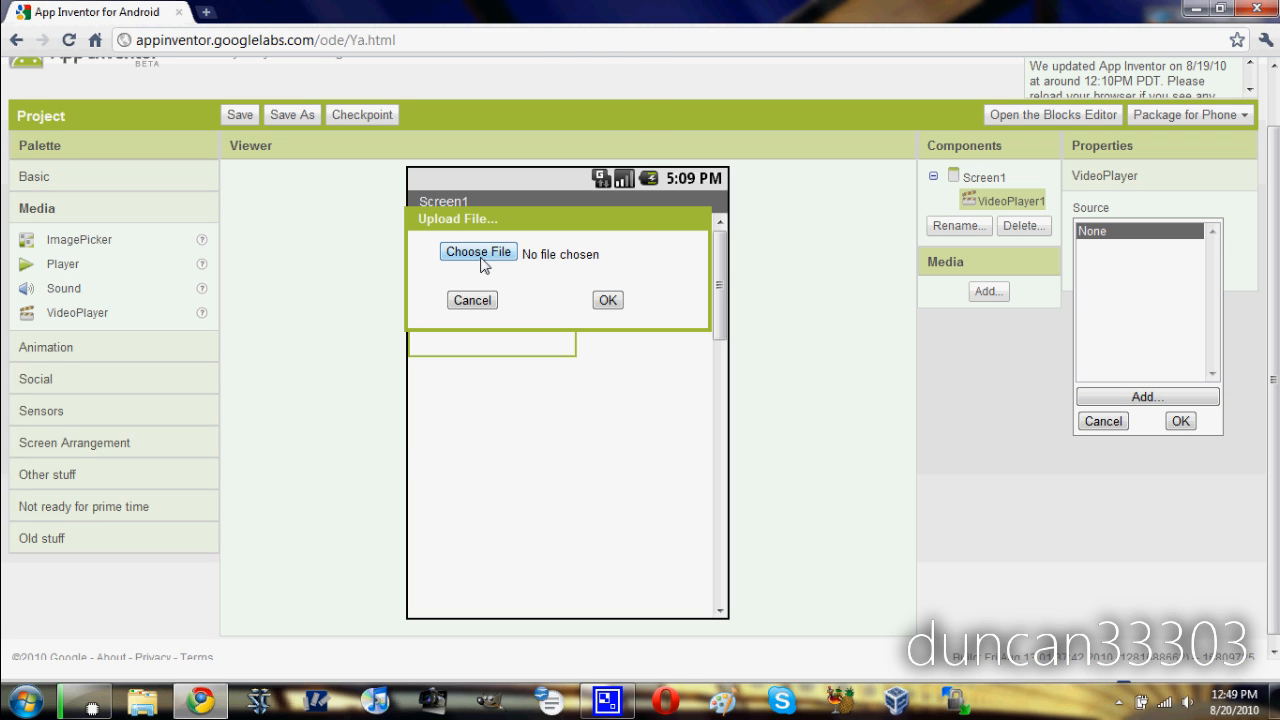
left_click(478, 251)
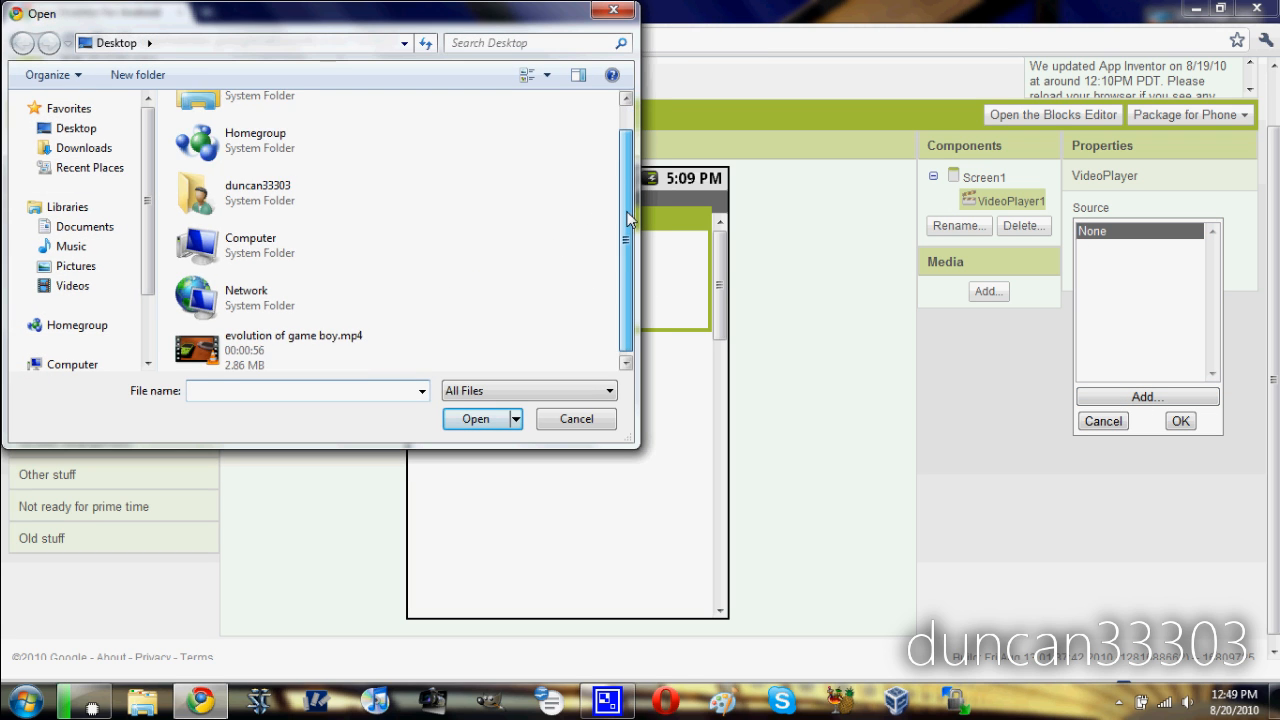
left_click(475, 419)
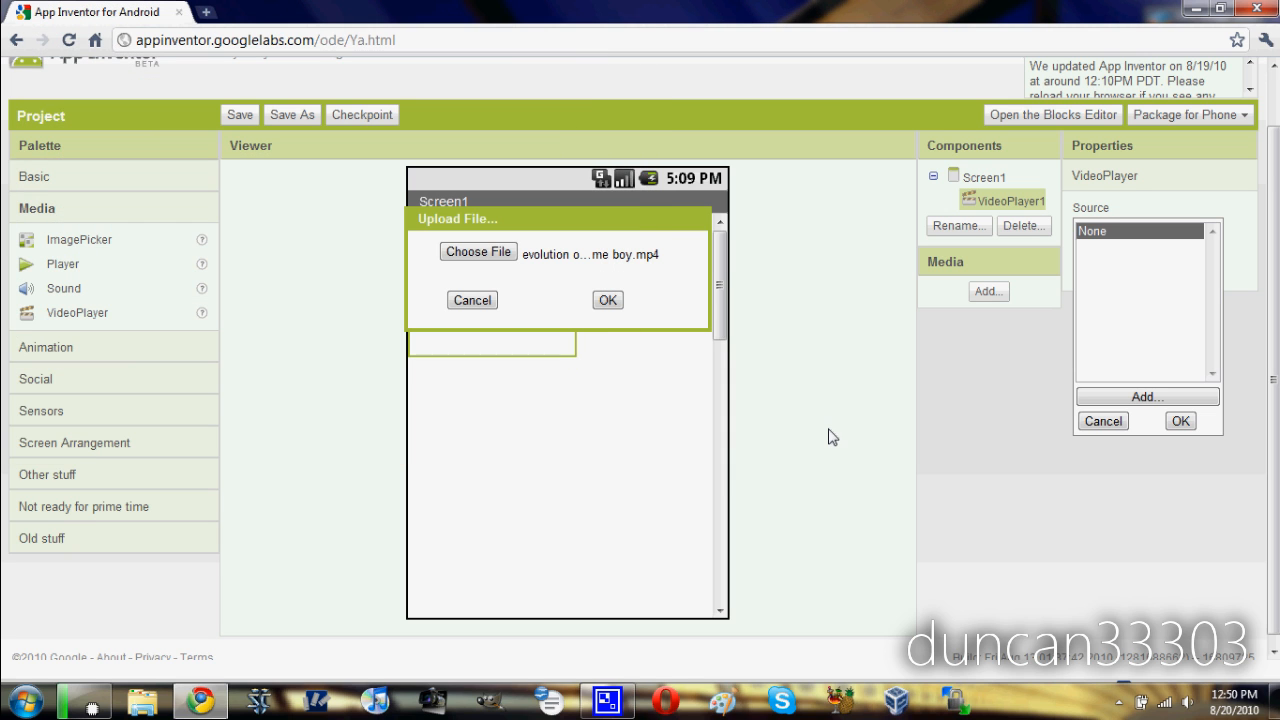
left_click(607, 300)
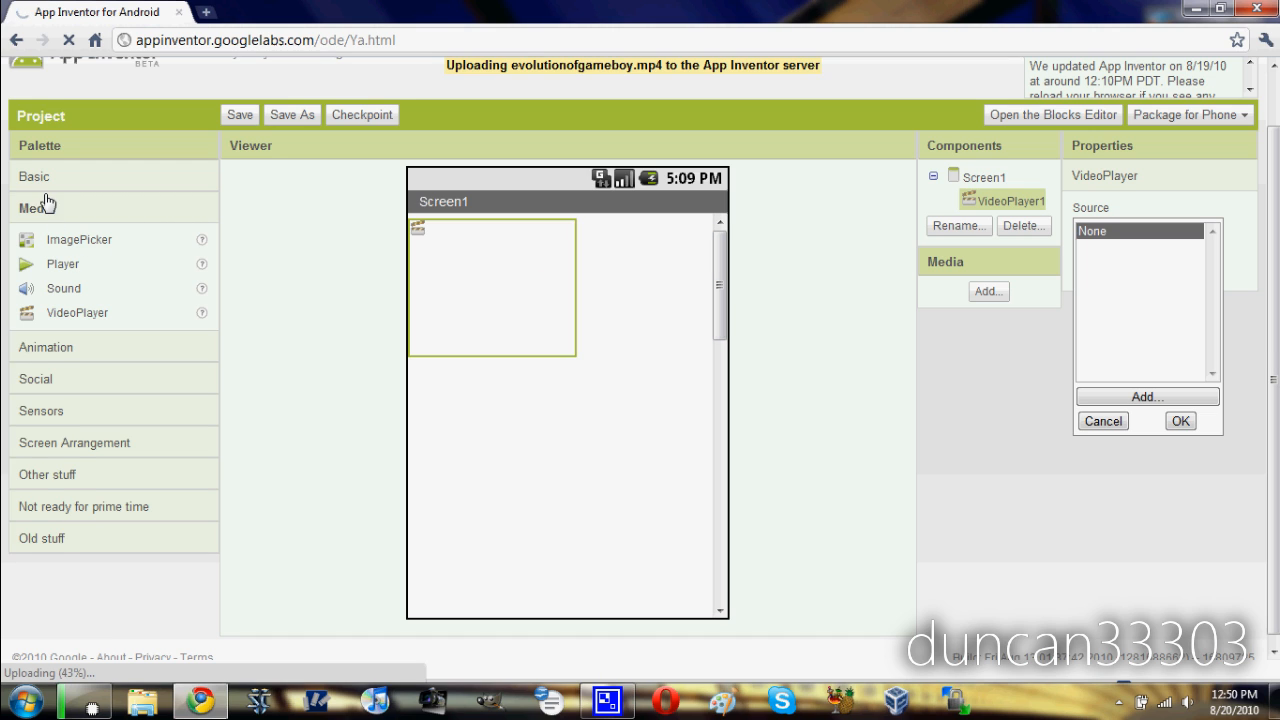
Place TextBox1 under VideoPlayer1 and replace its Hint with a typing prompt
left_click(34, 176)
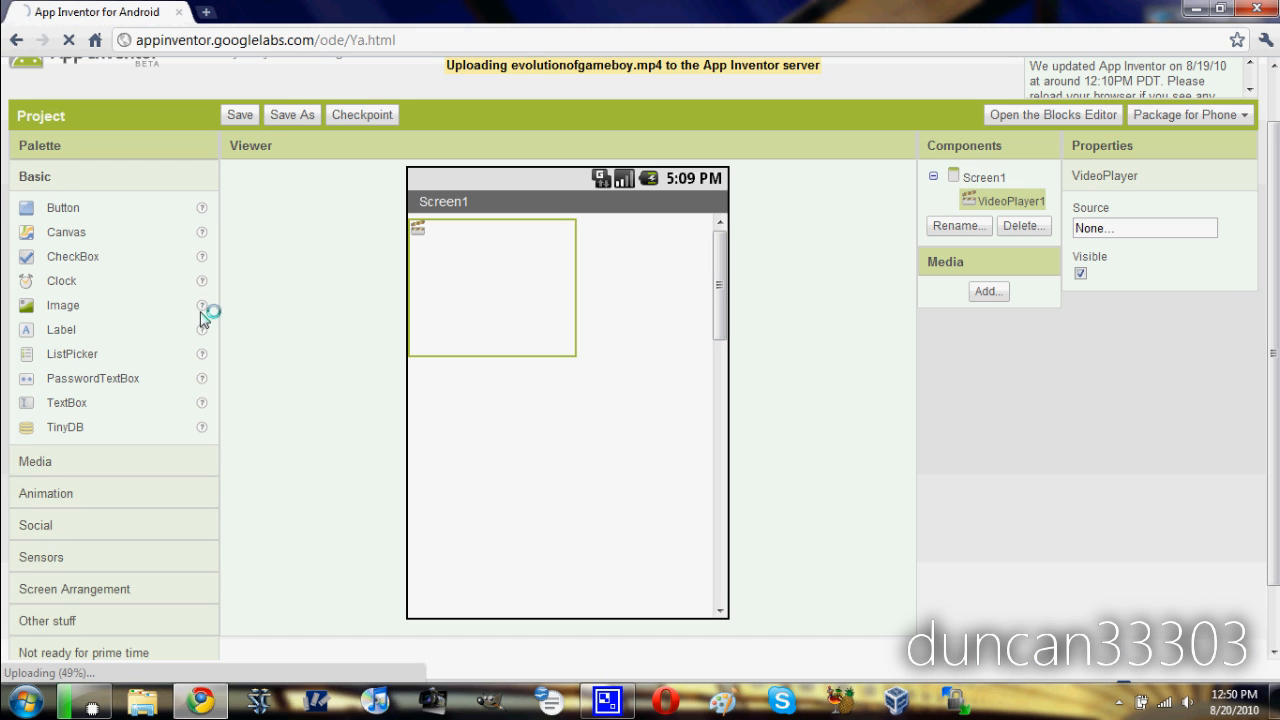
mouse_move(67, 415)
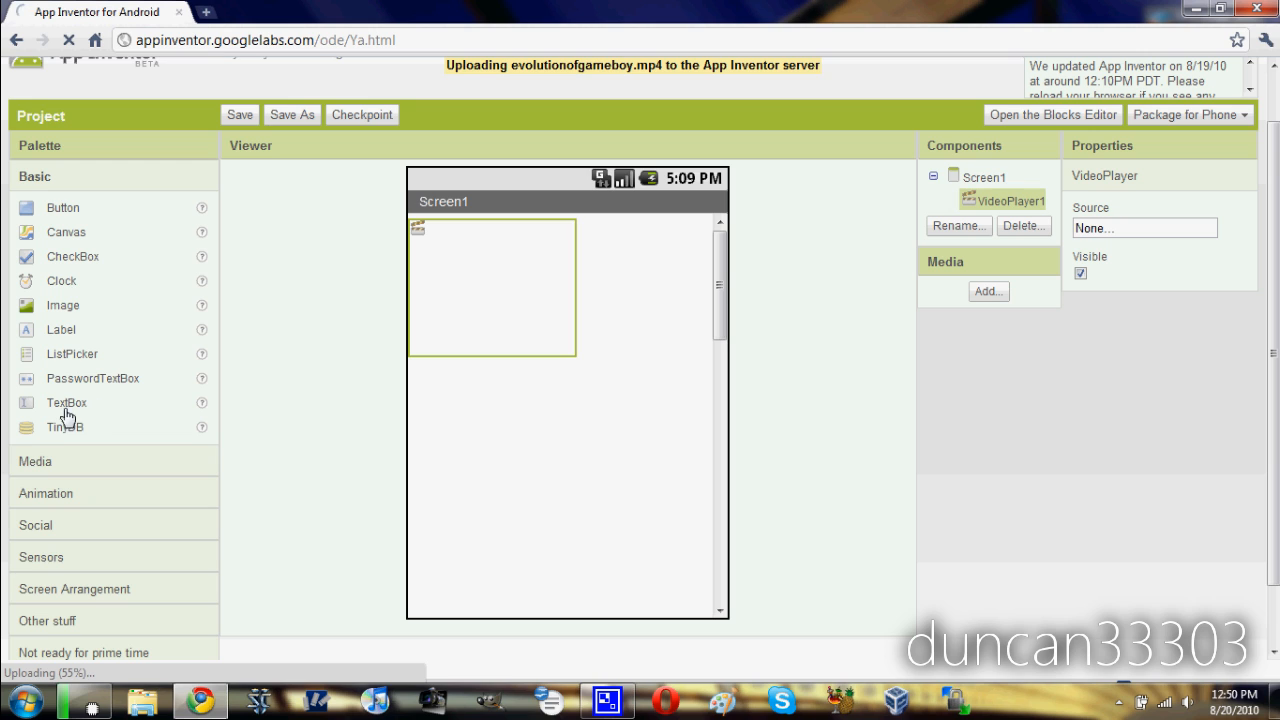
left_click_drag(66, 402, 485, 373)
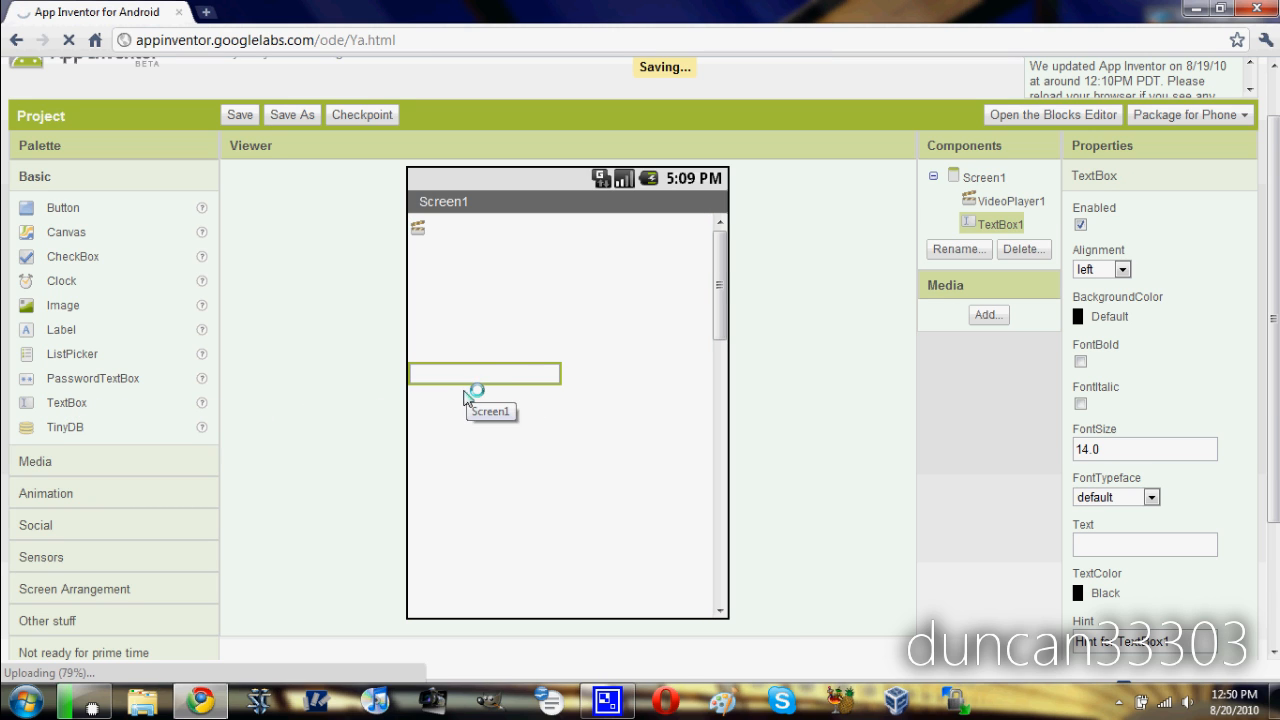
mouse_move(1197, 505)
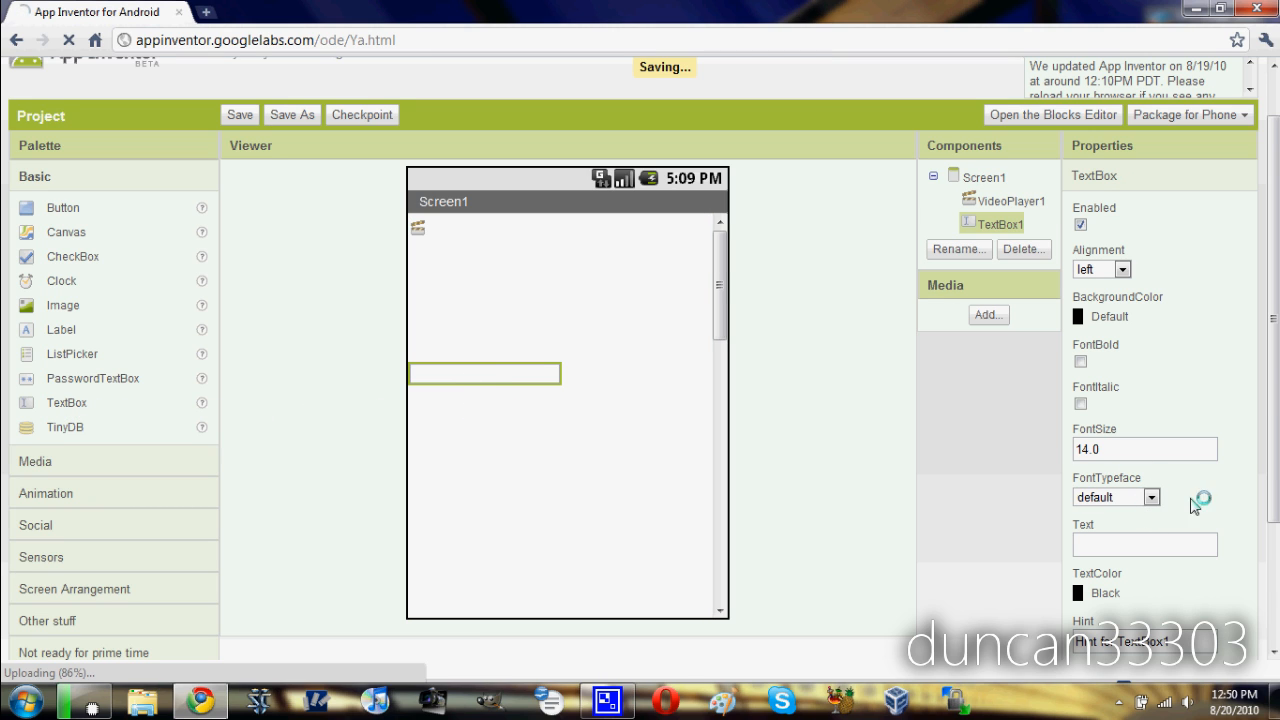
scroll("down", 3)
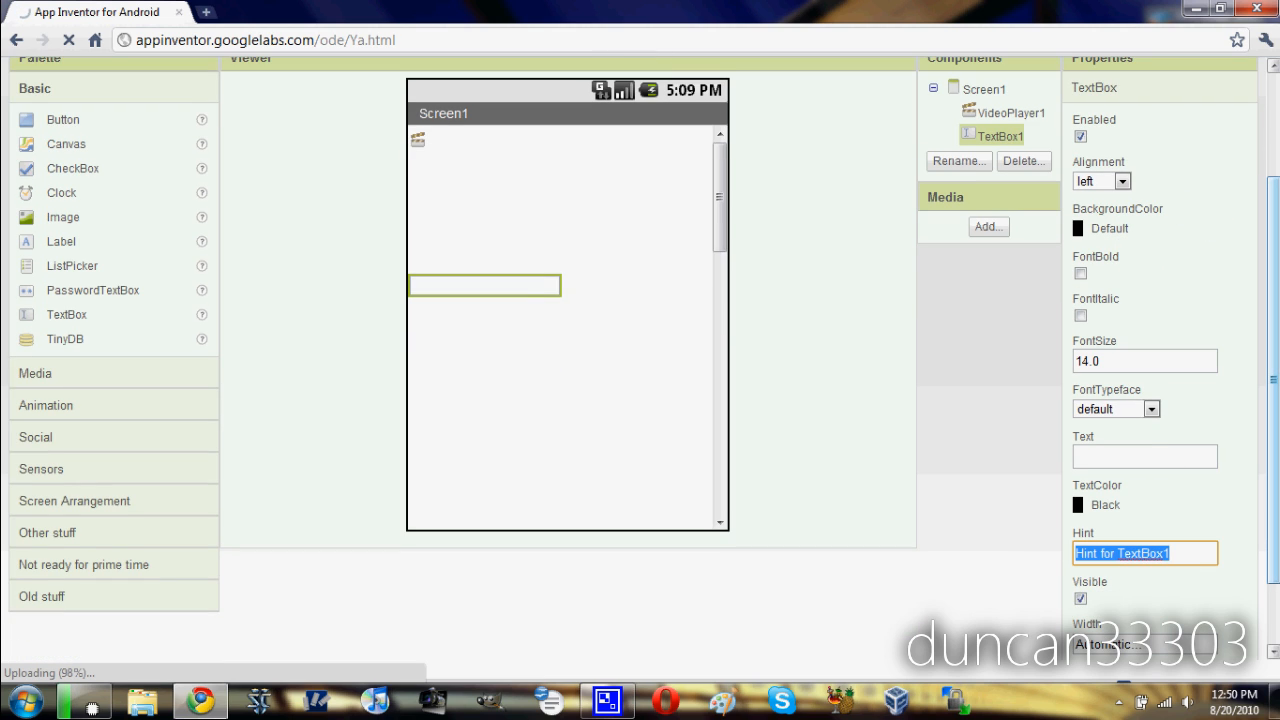
type("Type he")
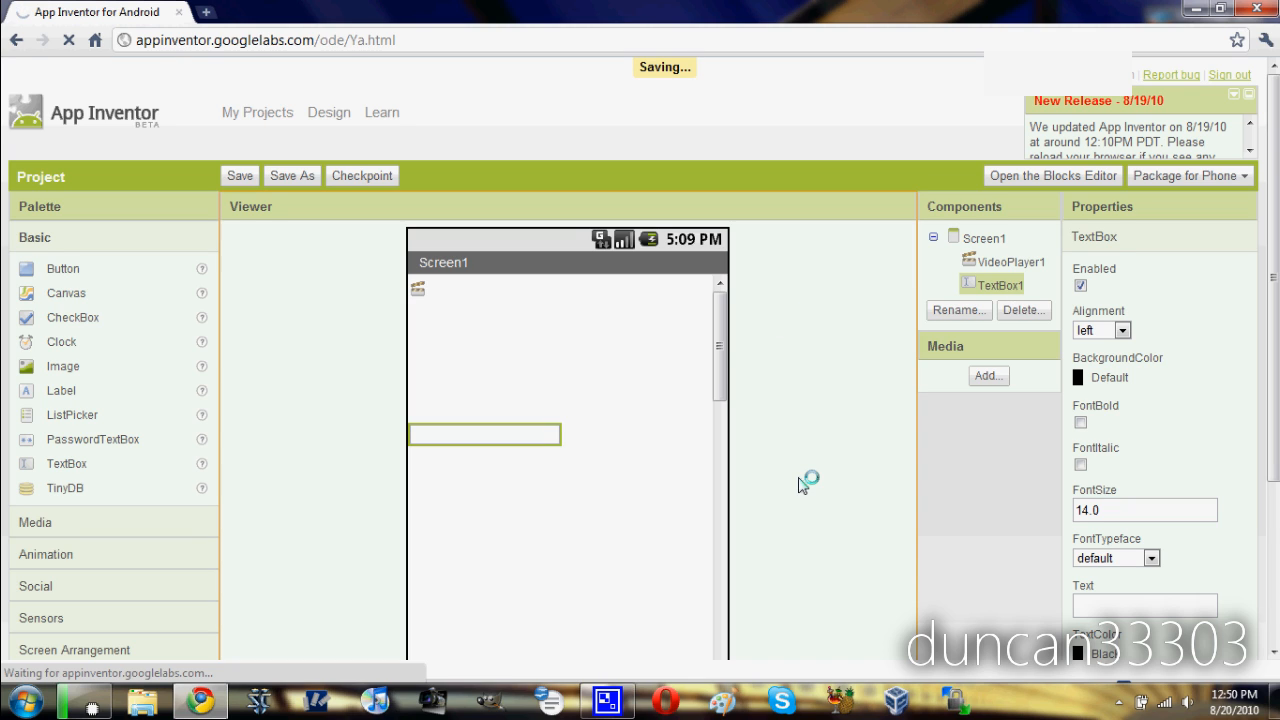
mouse_move(1088, 315)
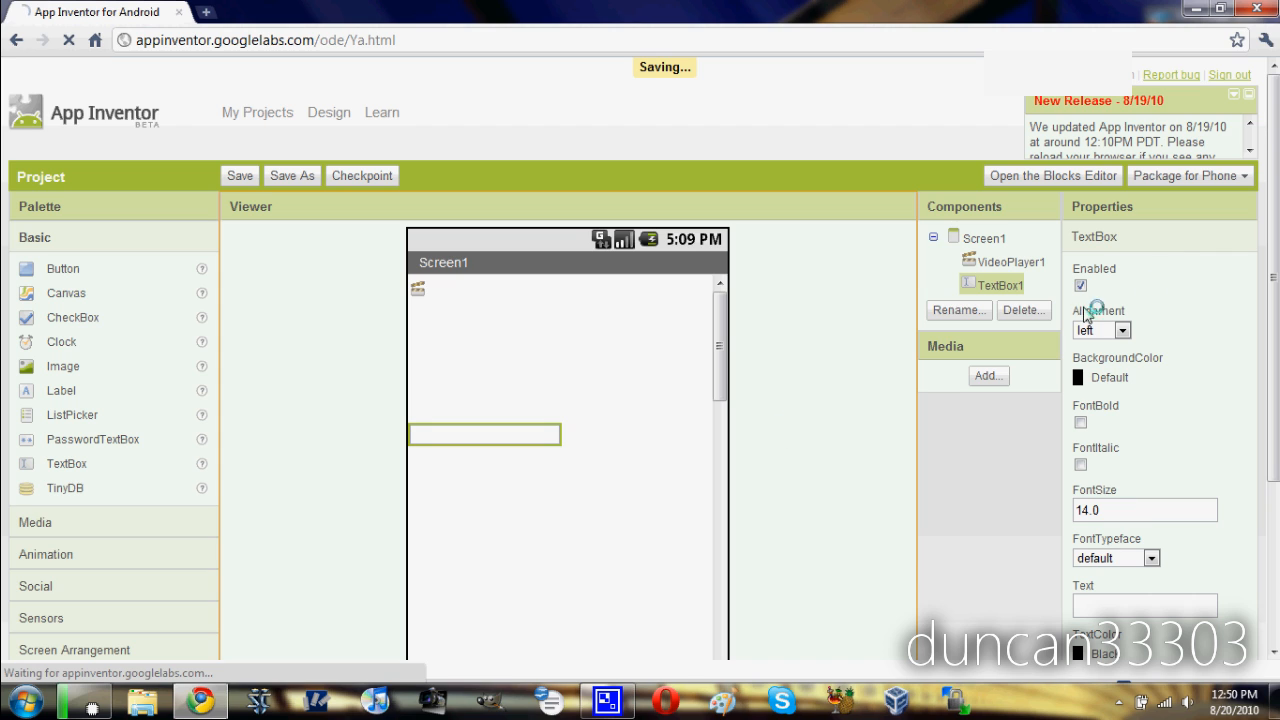
Open Package for Phone to send the app to the connected phone
left_click(1185, 175)
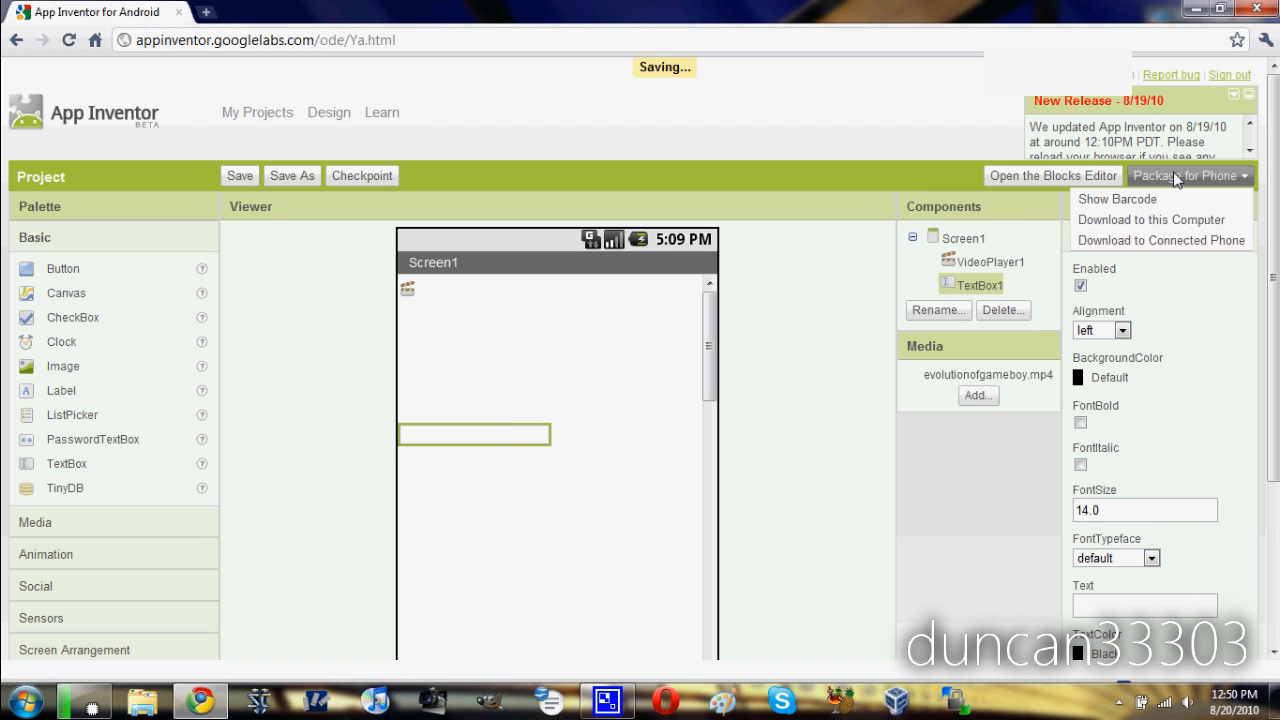
mouse_move(1143, 246)
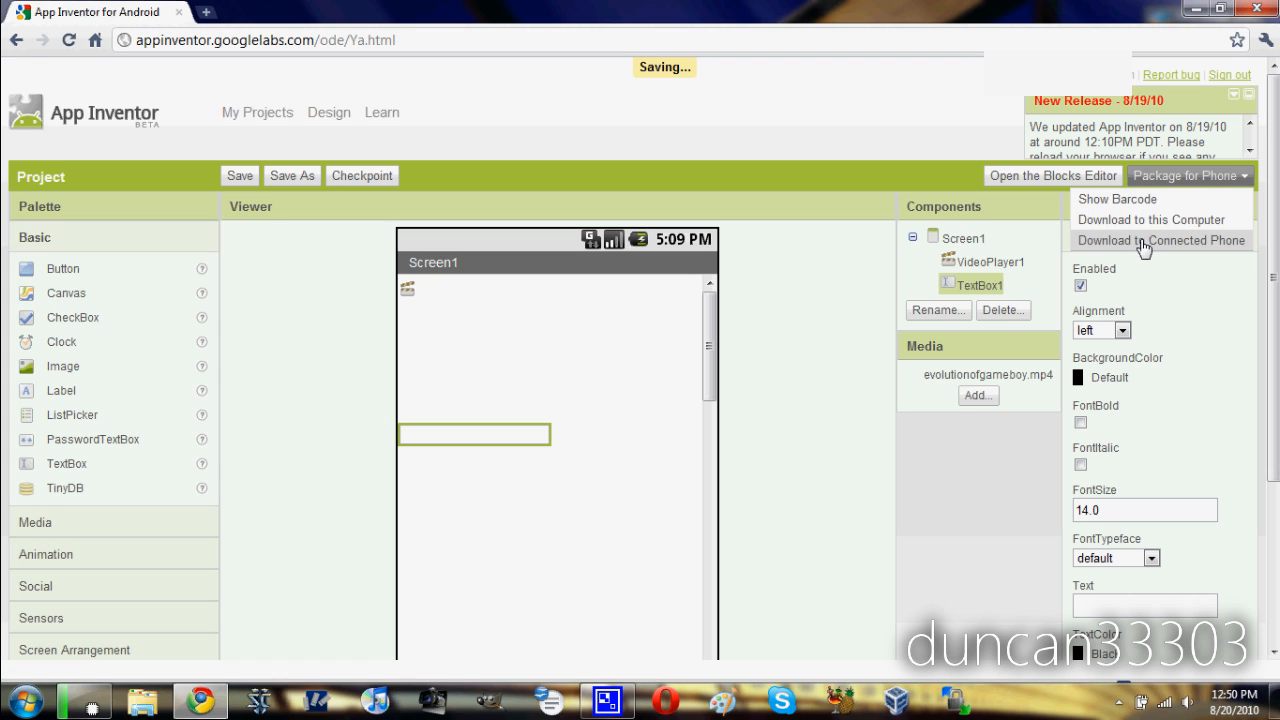
mouse_move(1135, 219)
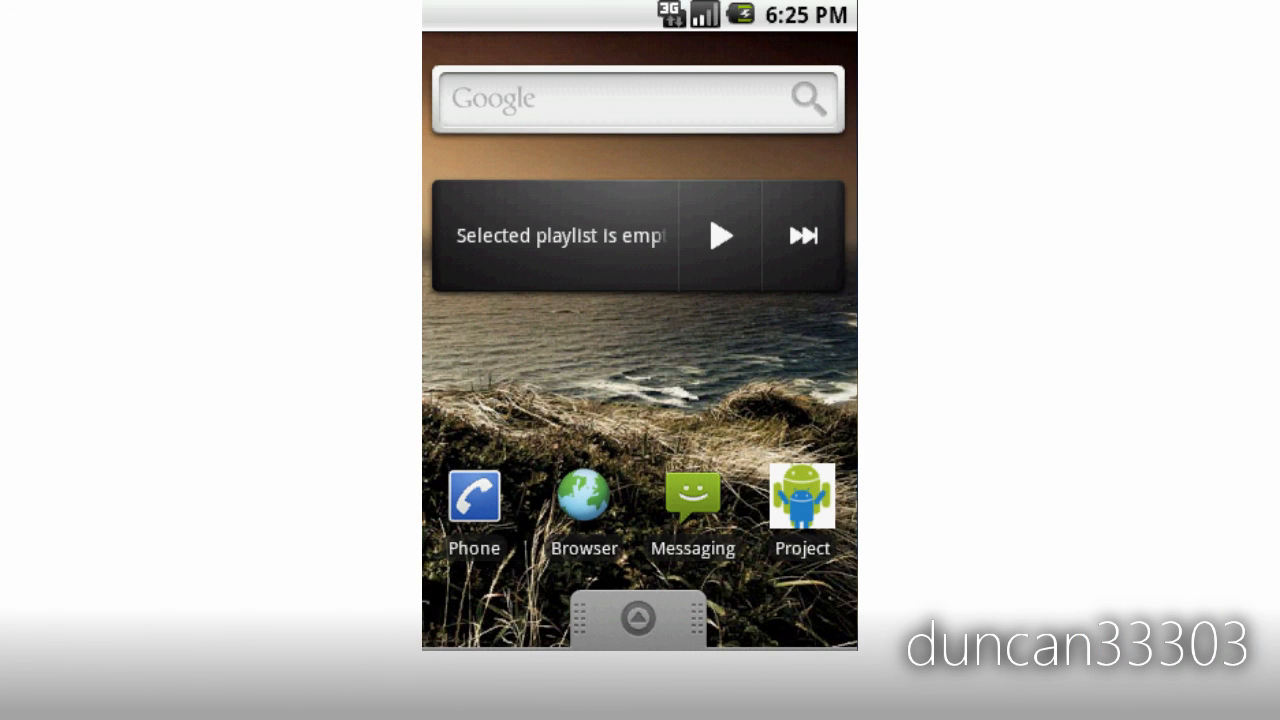
Launch the Project app on the phone and type hello into its text box
left_click(801, 497)
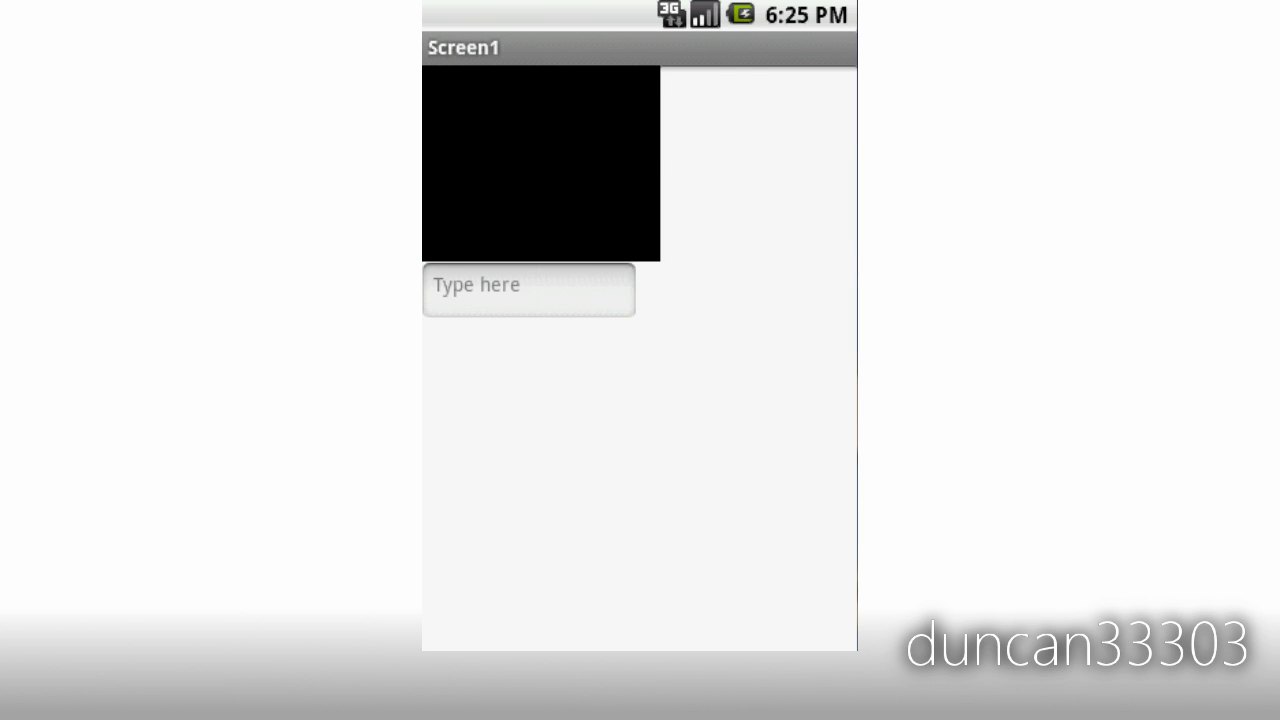
mouse_move(565, 305)
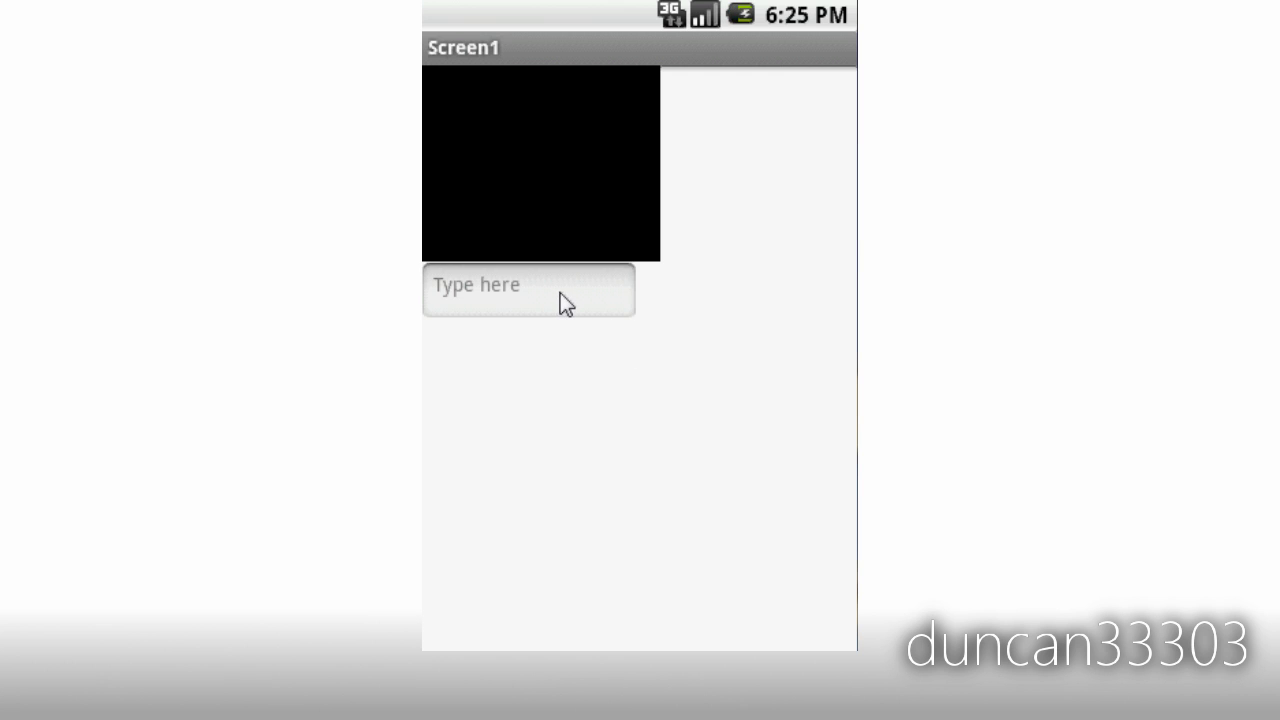
left_click(528, 290)
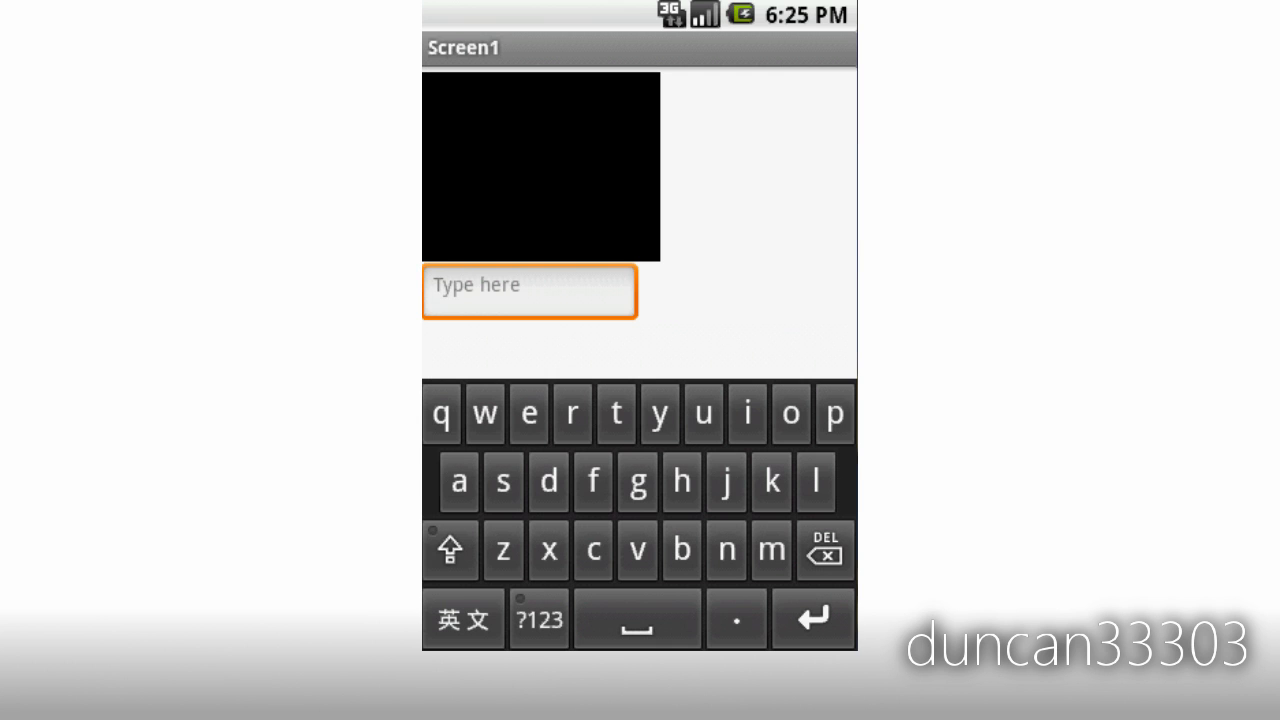
type("hello")
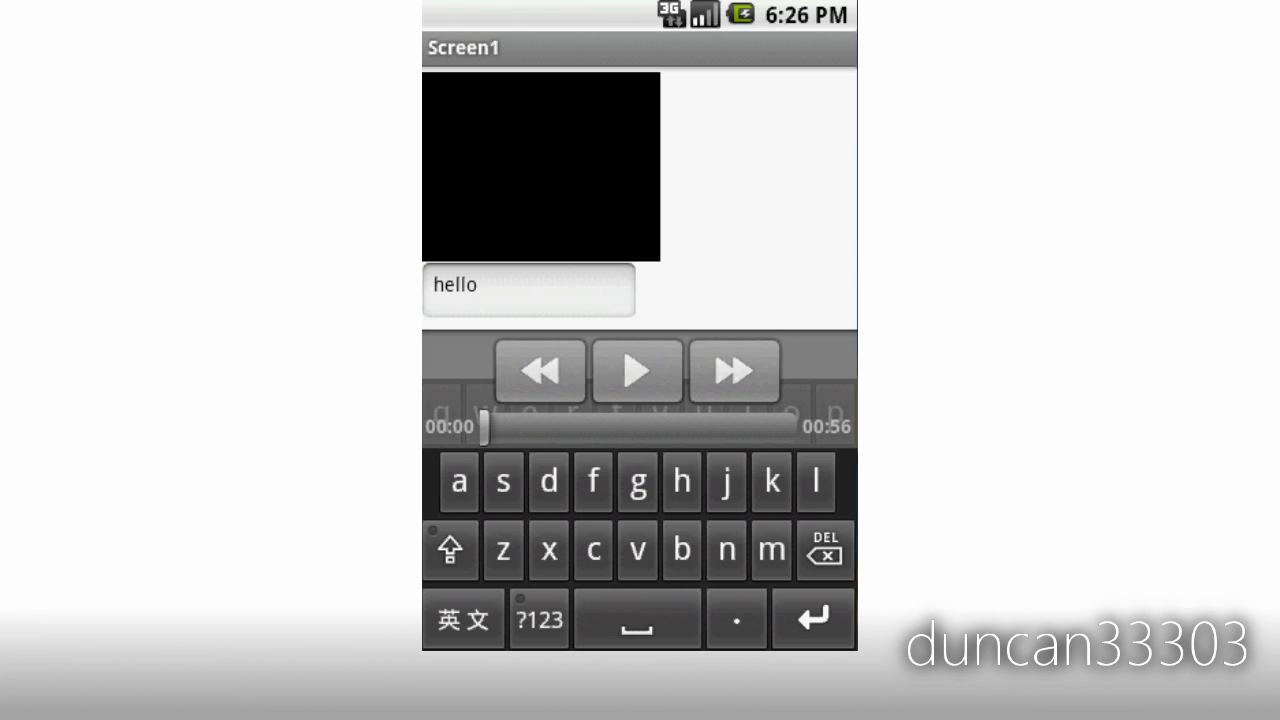
left_click(528, 290)
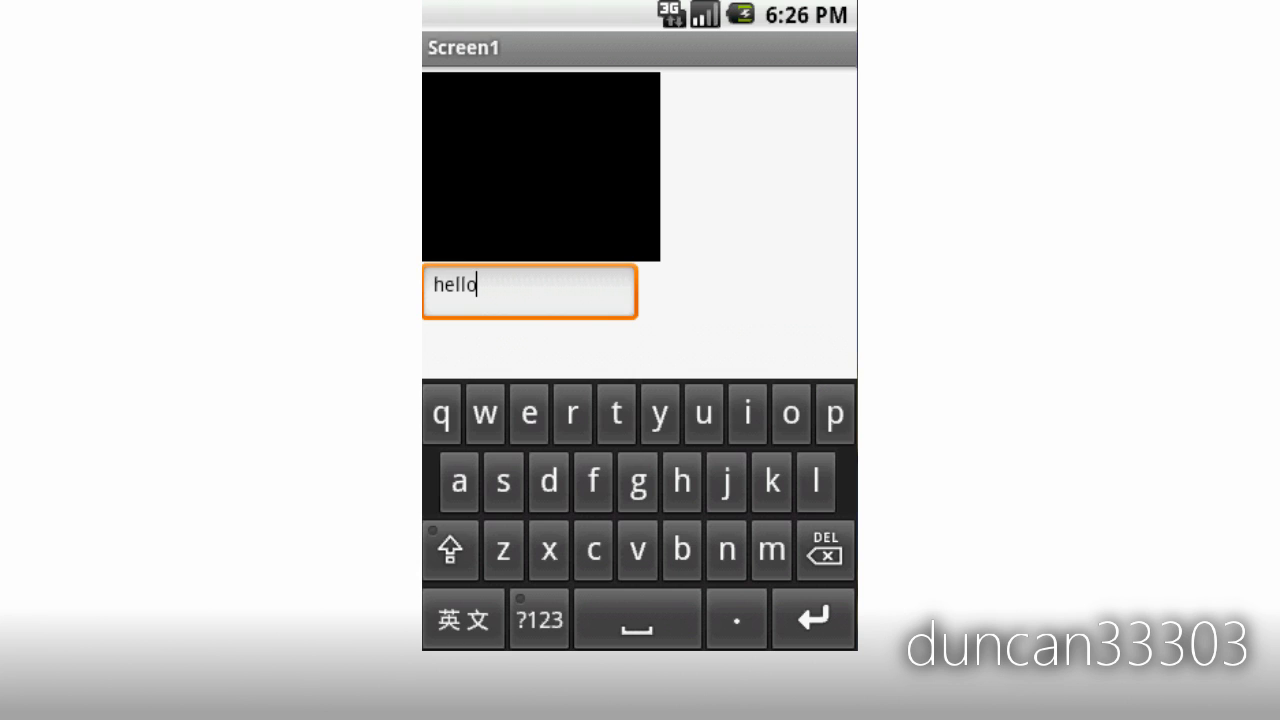